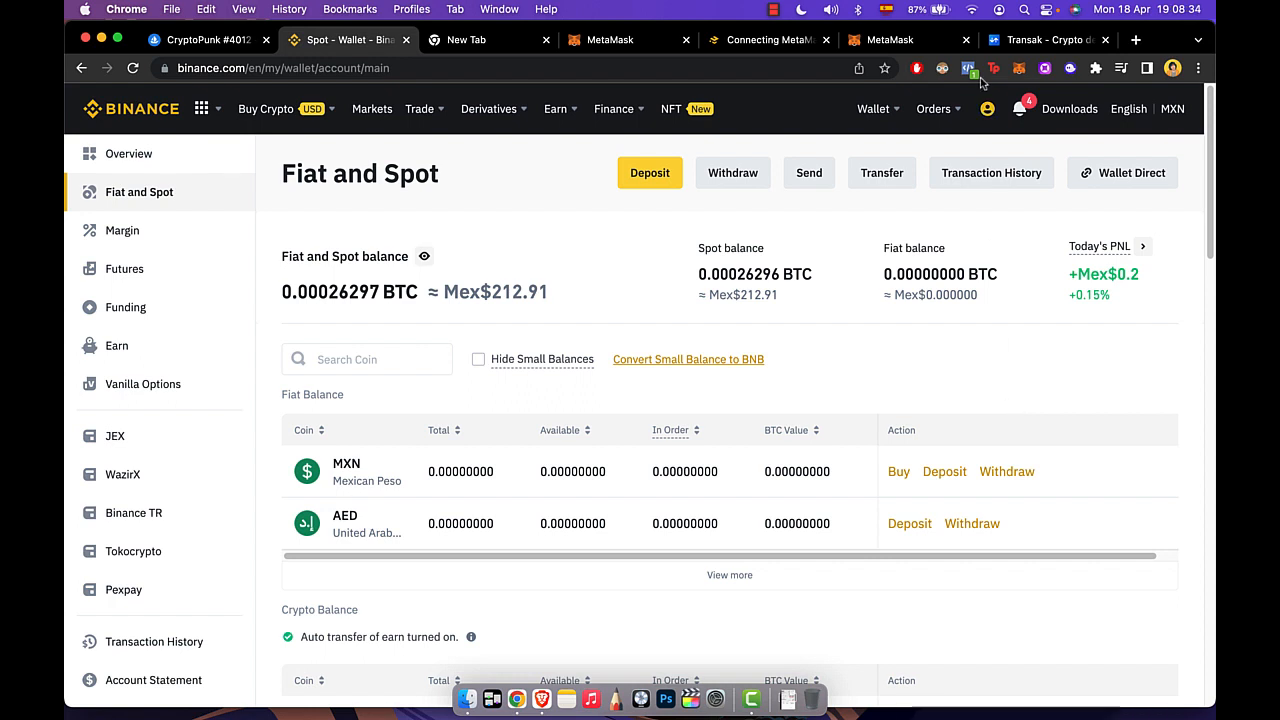
# - Switch to the MetaMask tab showing Account 2 on Smart Chain with 0 BNB
pyautogui.click(888, 40)
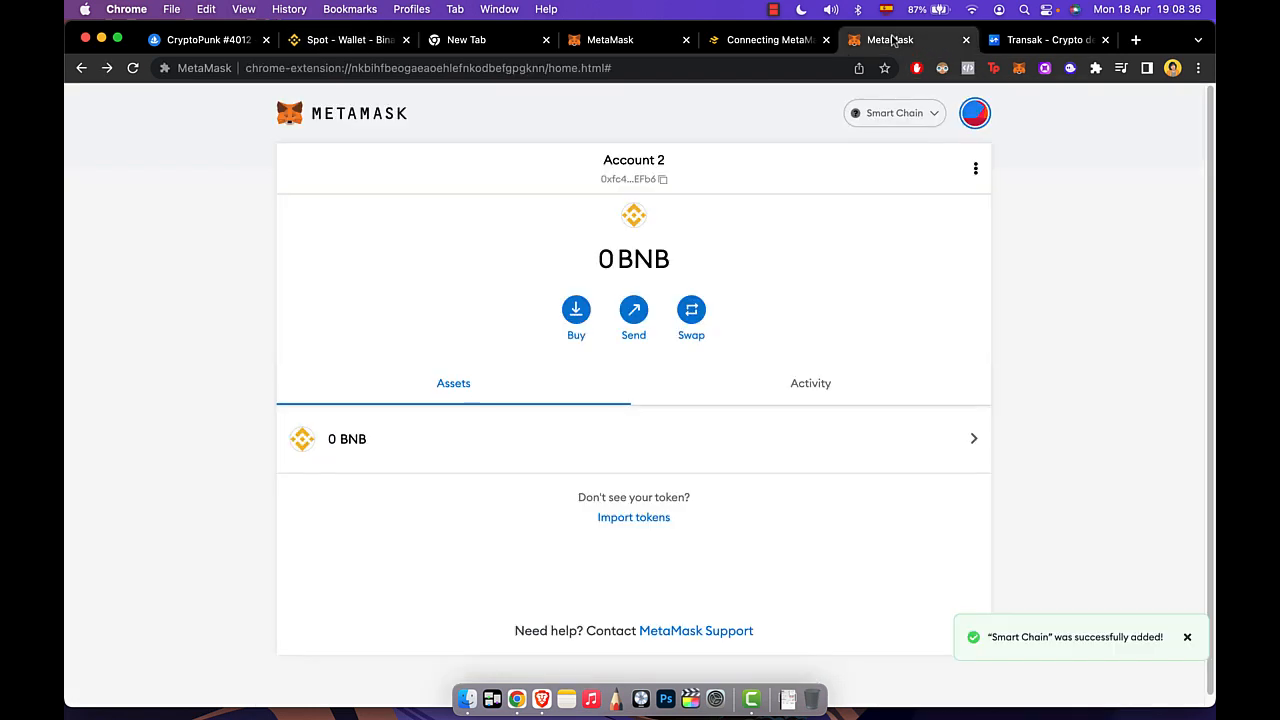
pyautogui.moveTo(912, 204)
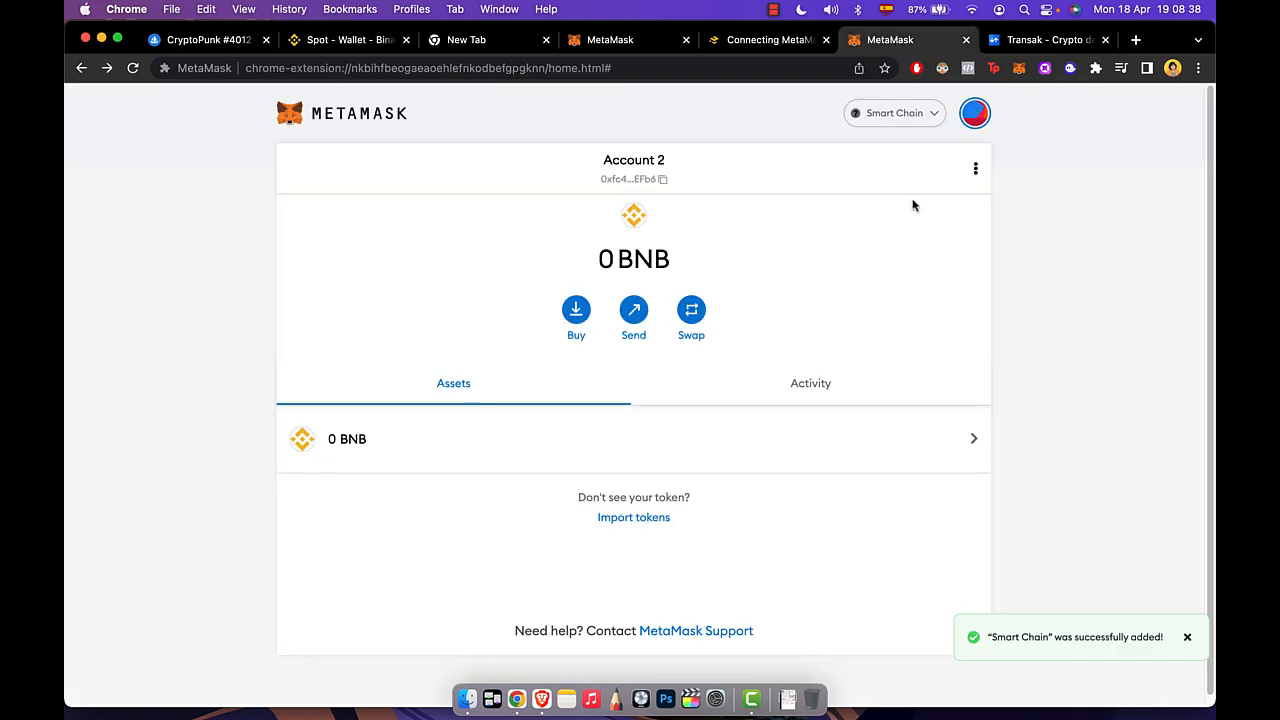
pyautogui.moveTo(410, 114)
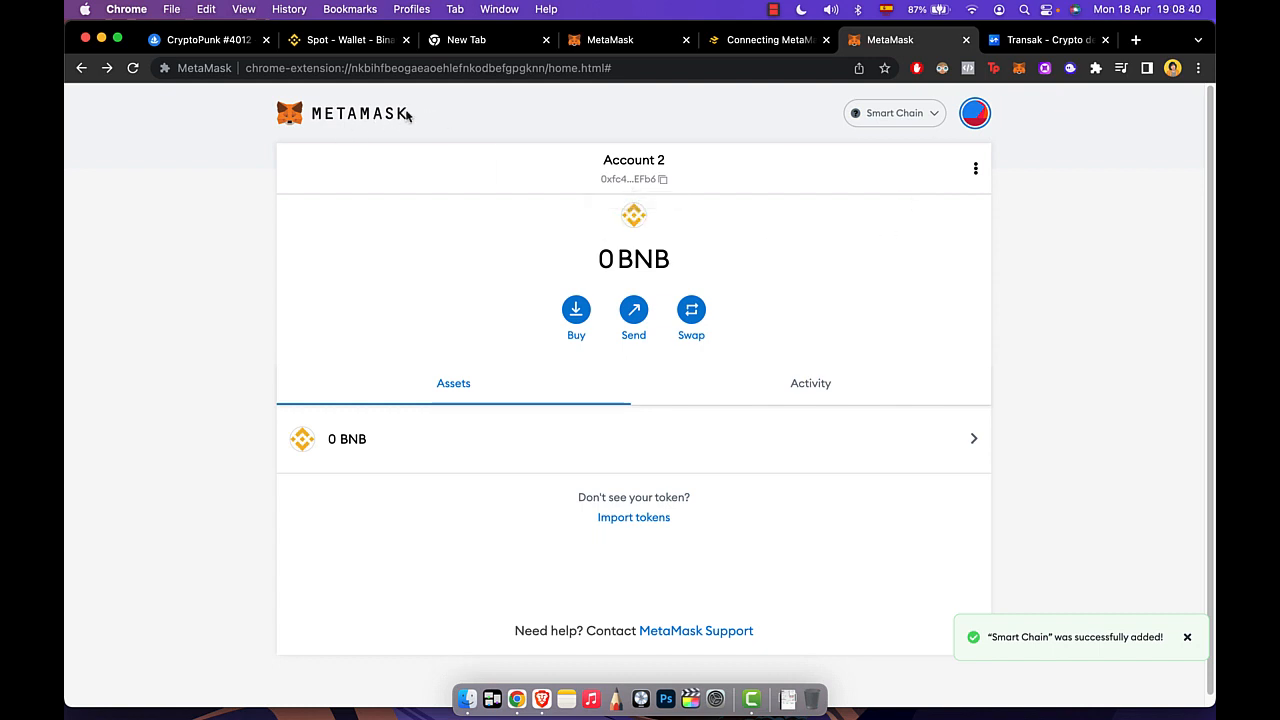
pyautogui.moveTo(998, 160)
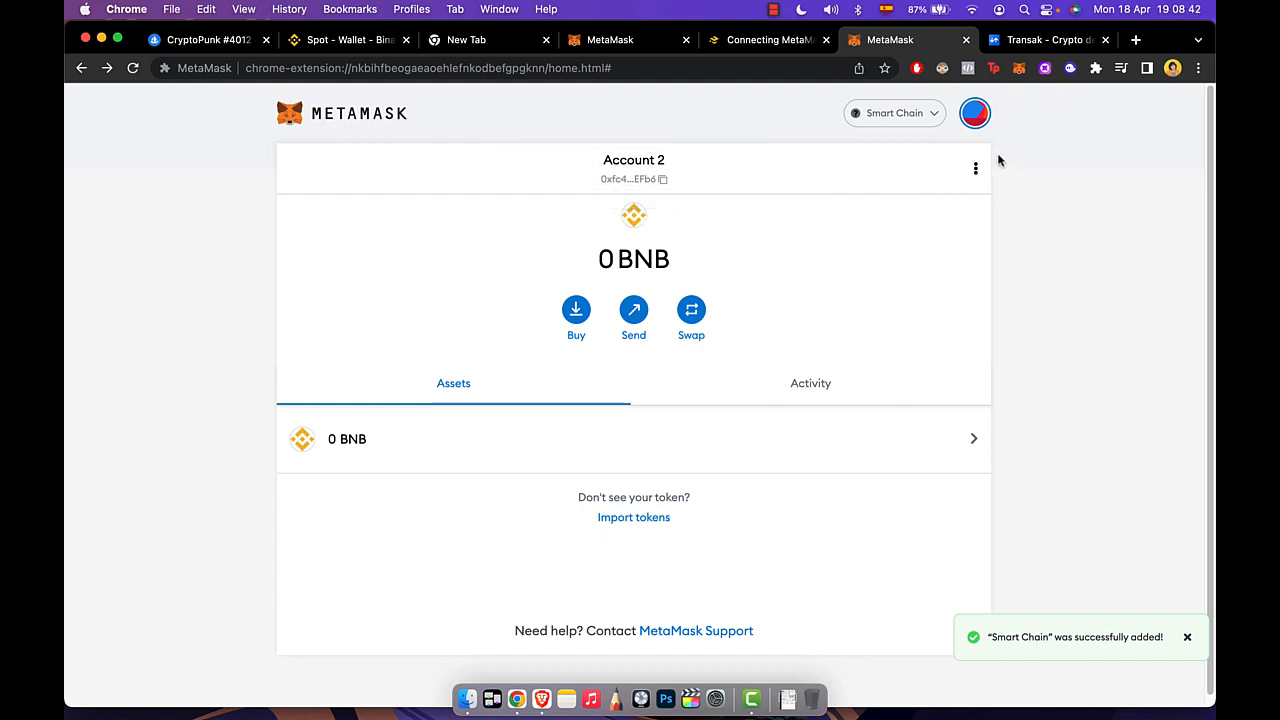
pyautogui.moveTo(918, 300)
pyautogui.write('mt')
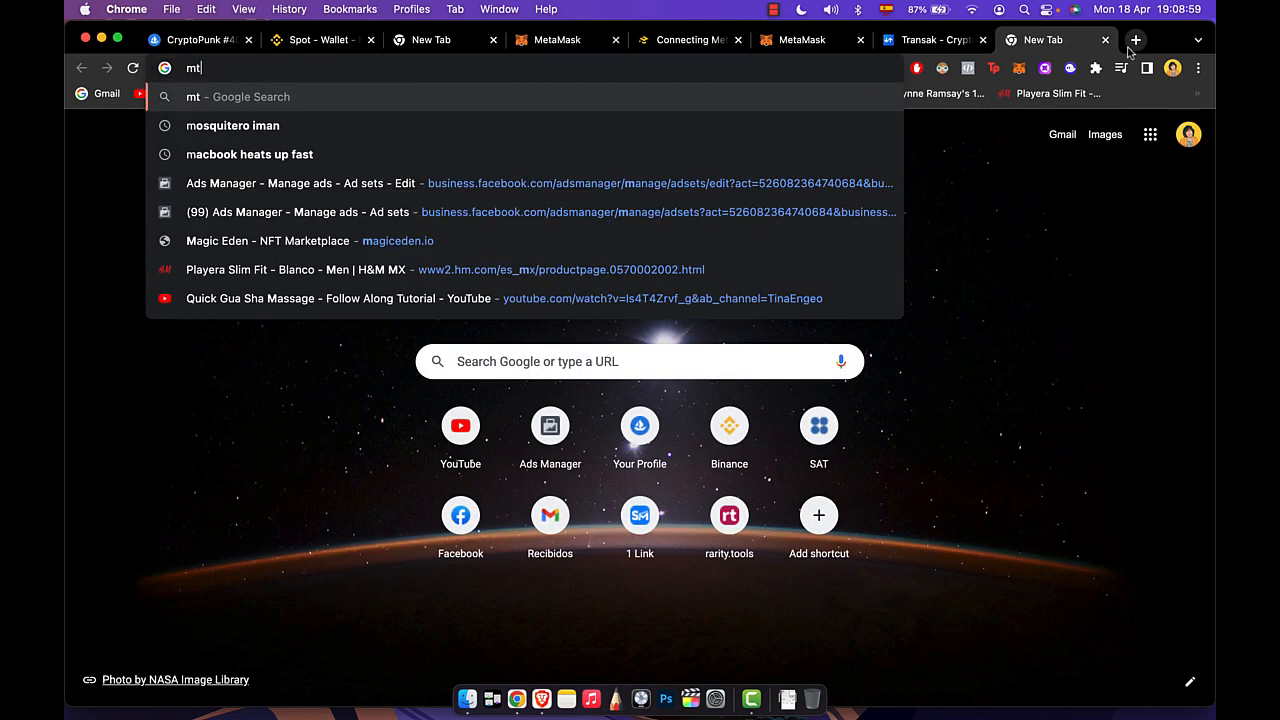
# - Search Google for MetaMask and reach metamask.io's Supported Browsers section
pyautogui.press('Return')
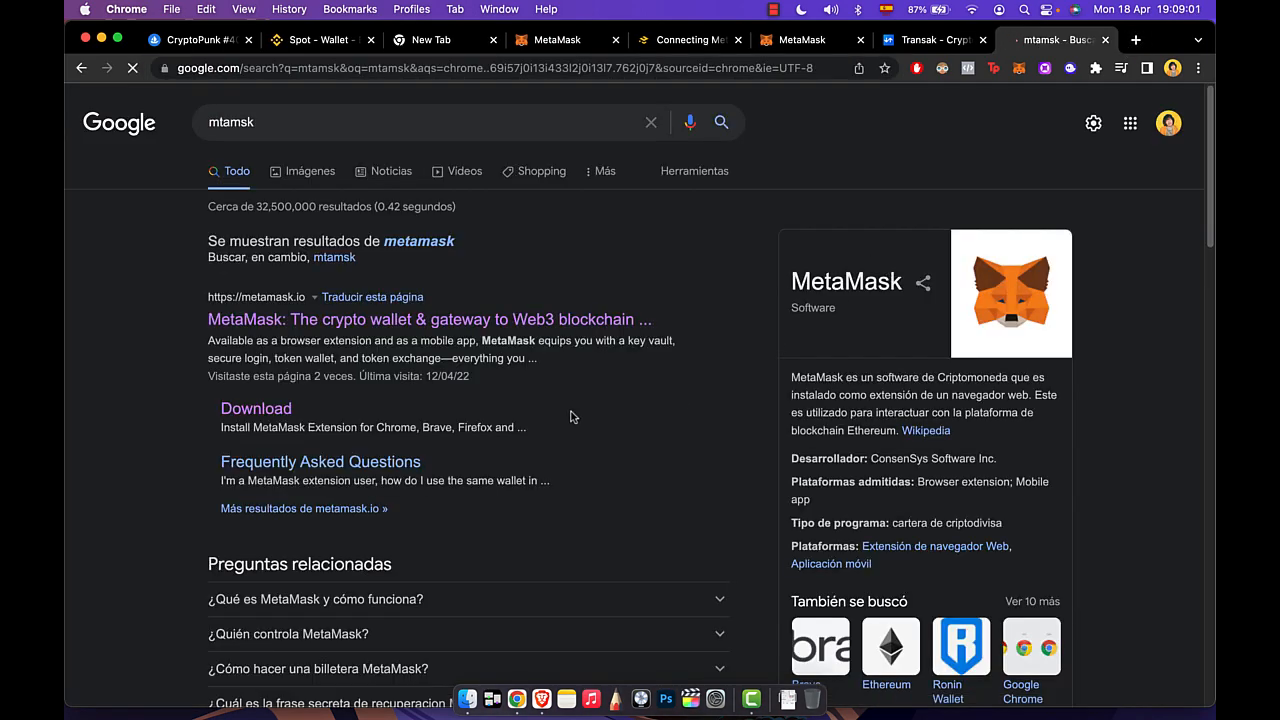
pyautogui.click(428, 320)
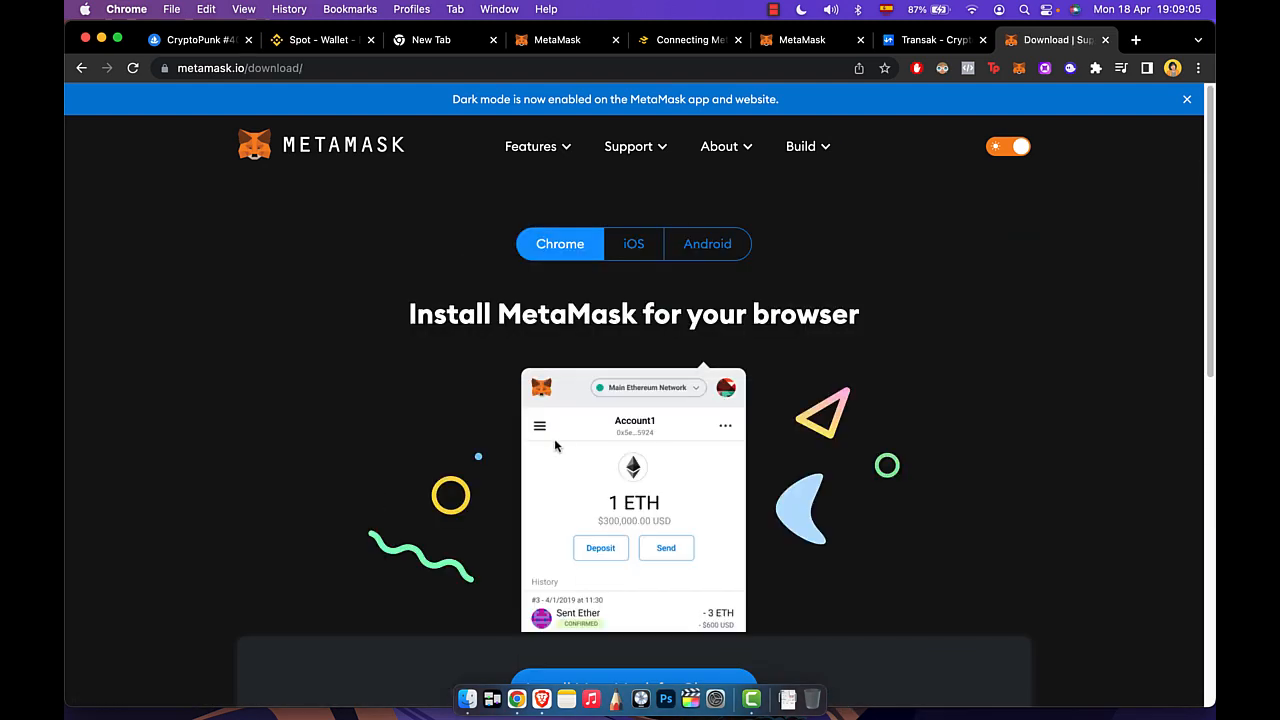
pyautogui.scroll(-3)
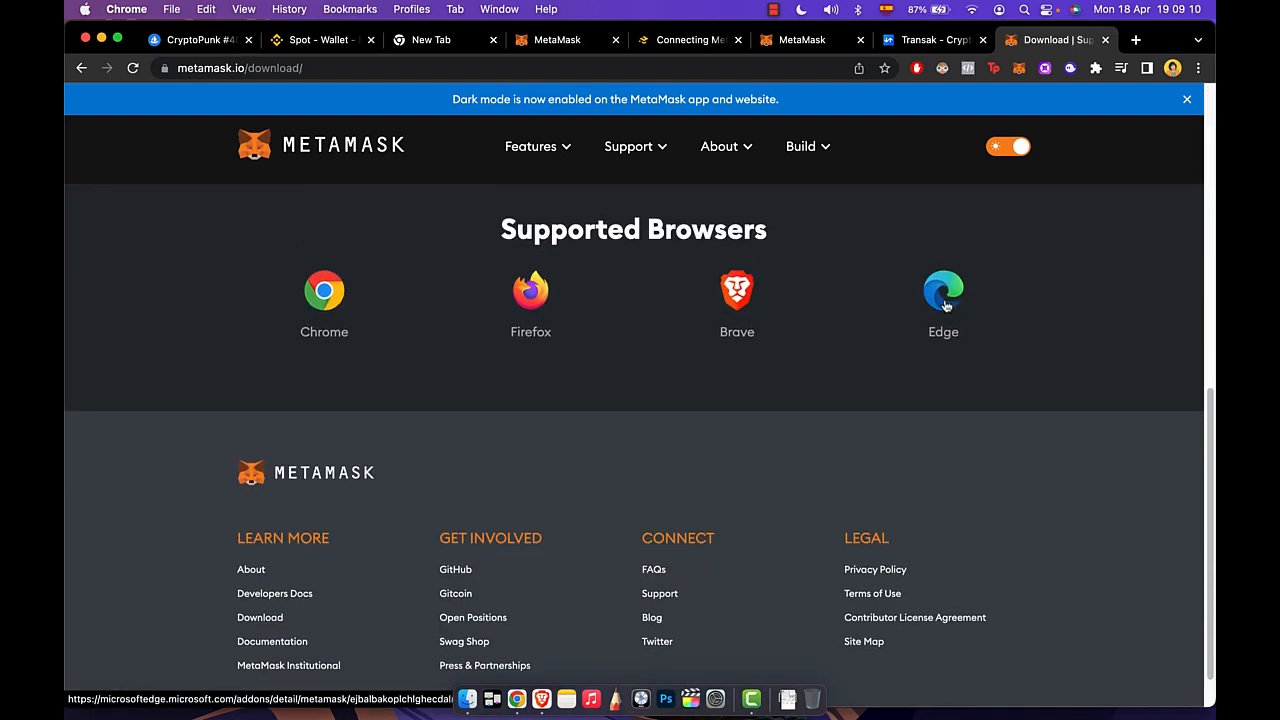
pyautogui.moveTo(1012, 176)
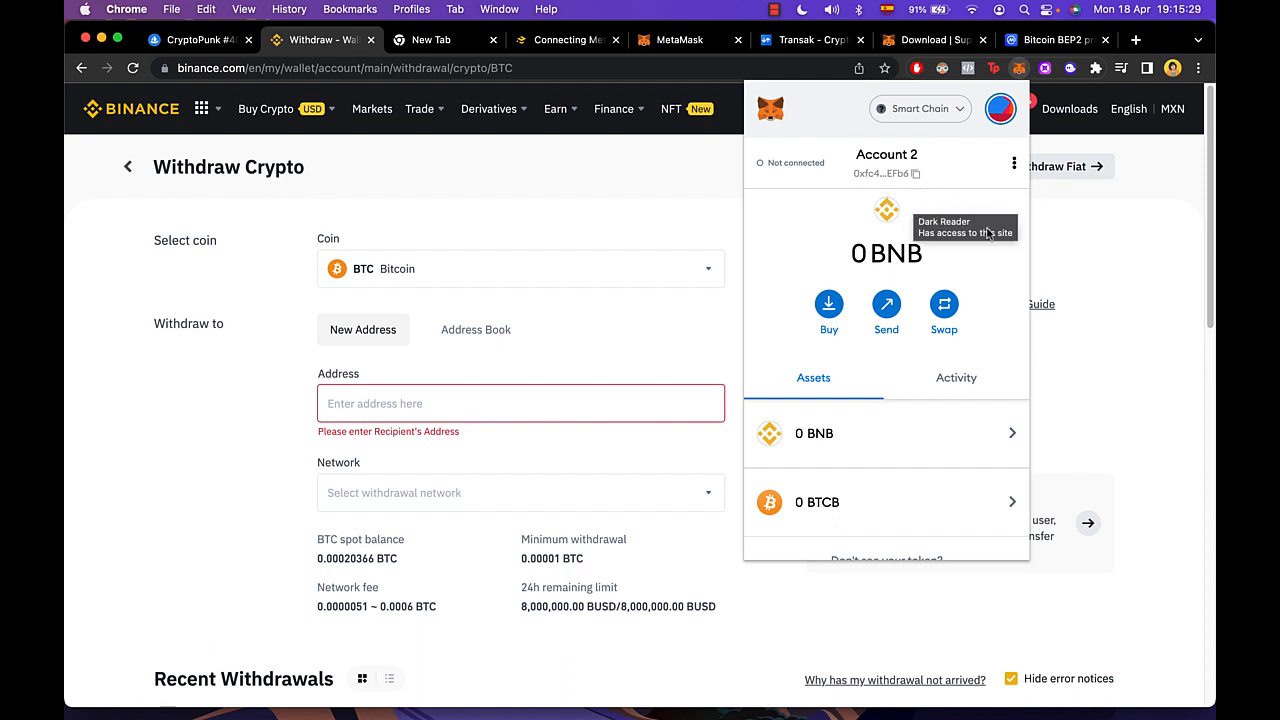
# - Check the Networks list shows Smart Chain selected, then move to the Binance Academy article
pyautogui.click(918, 108)
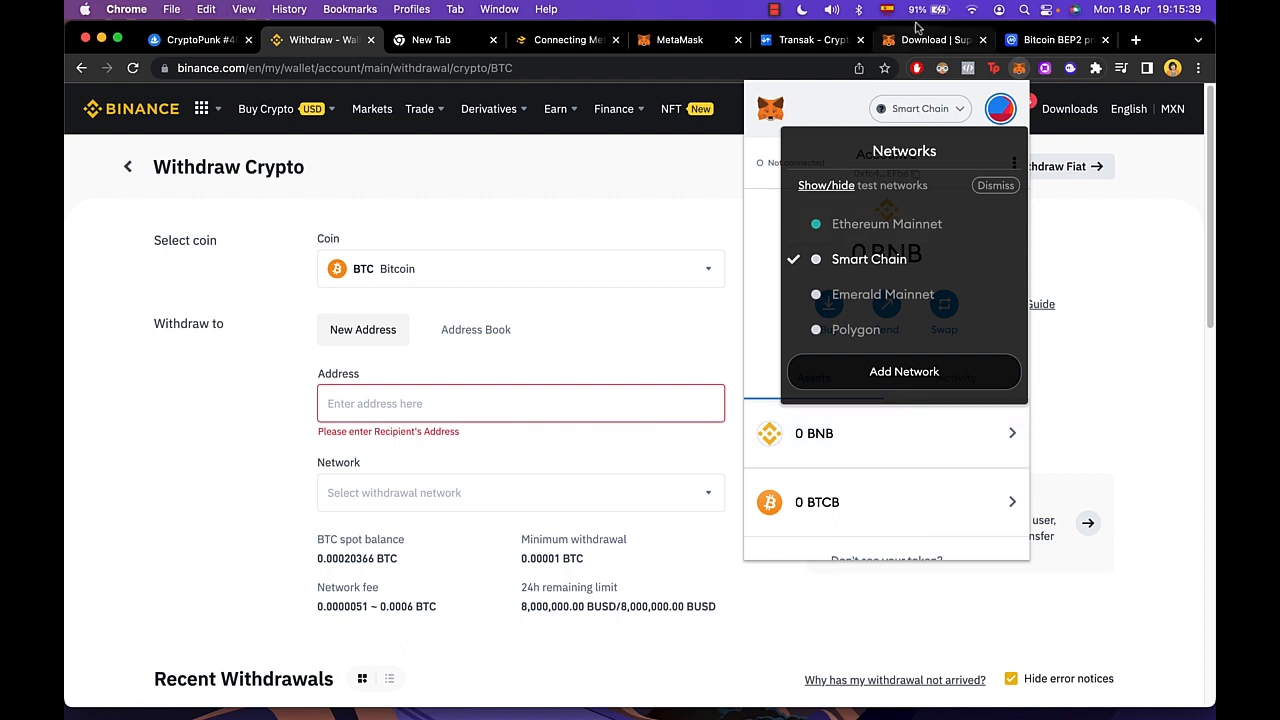
pyautogui.click(568, 40)
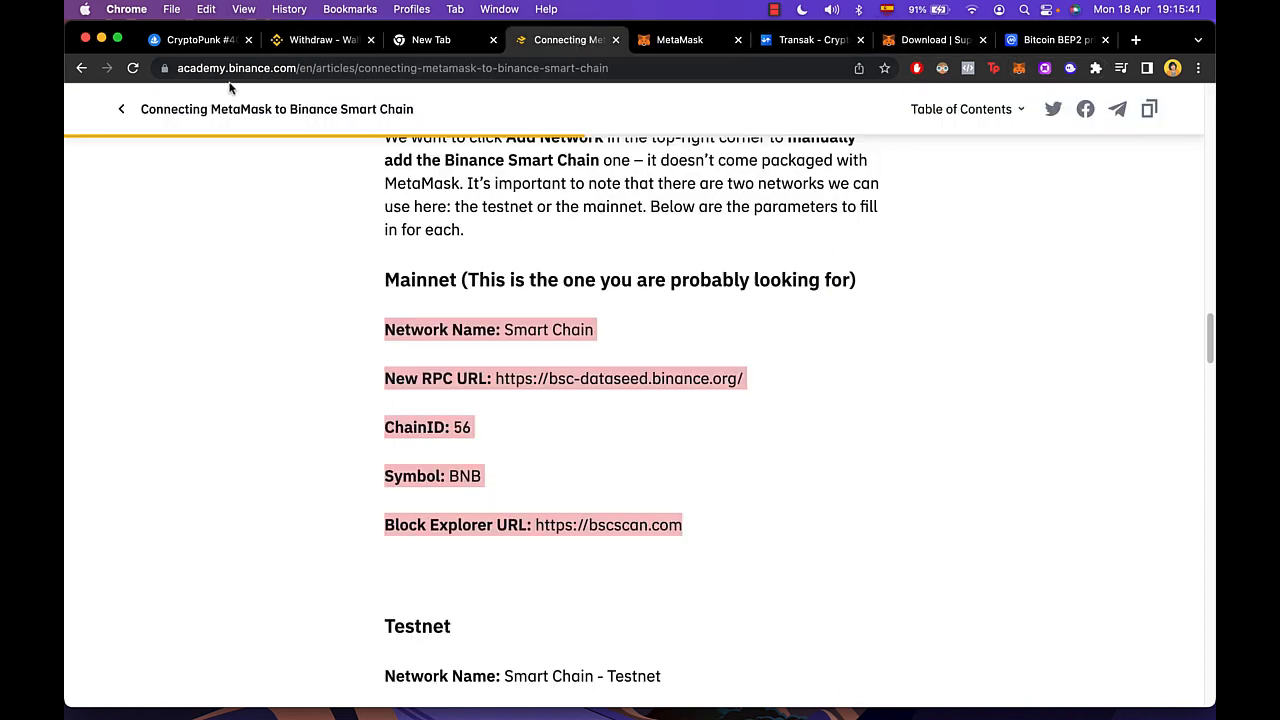
# - Review the Mainnet Smart Chain parameters in the Binance Academy article and return to the wallet
pyautogui.click(390, 68)
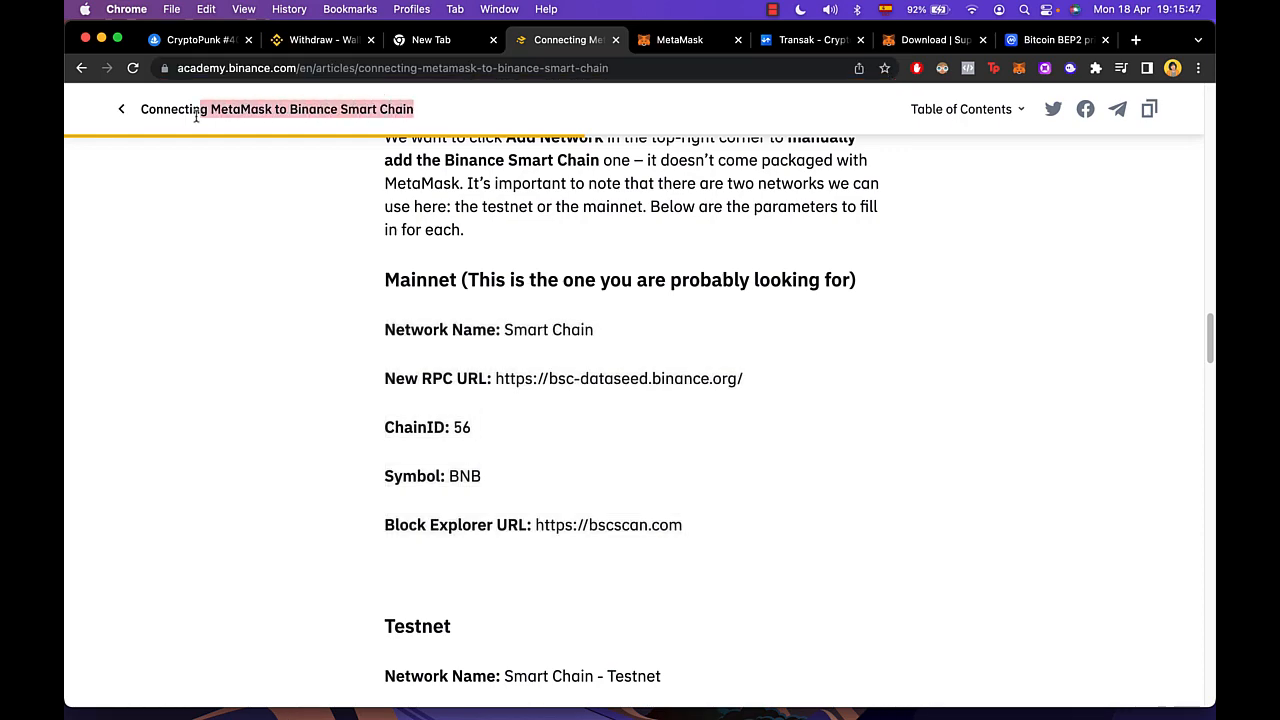
pyautogui.scroll(3)
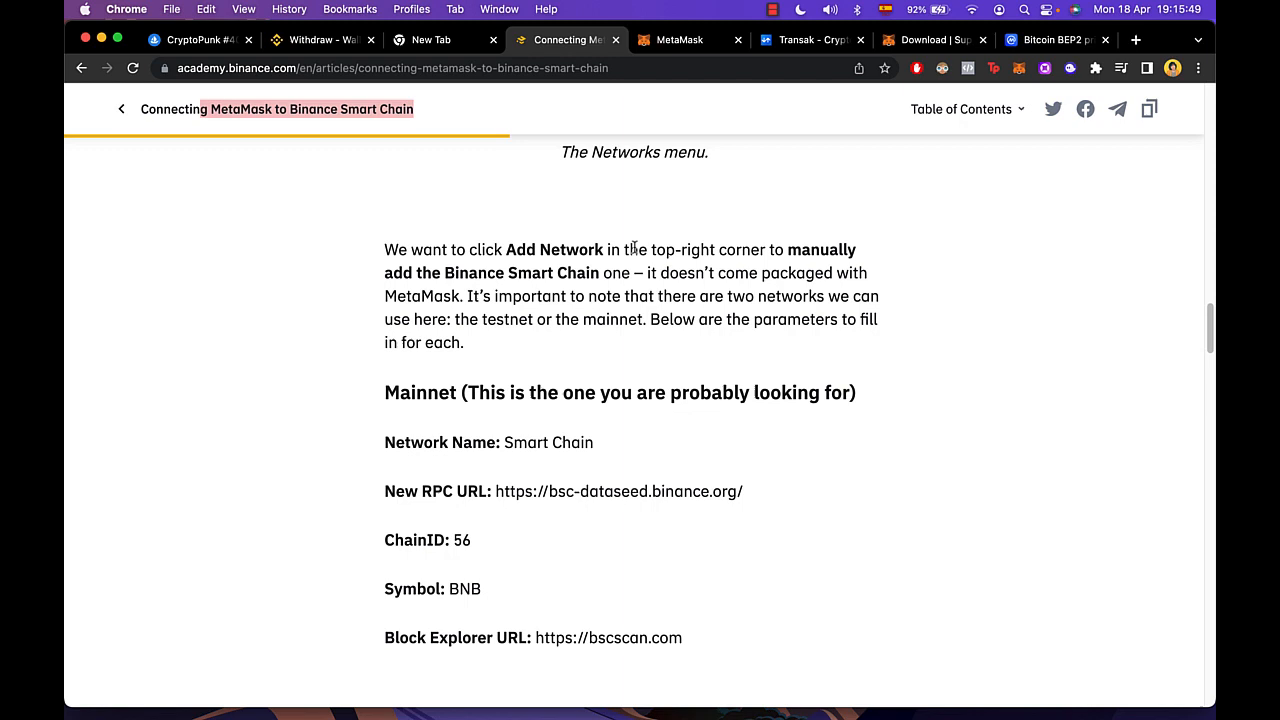
pyautogui.scroll(-3)
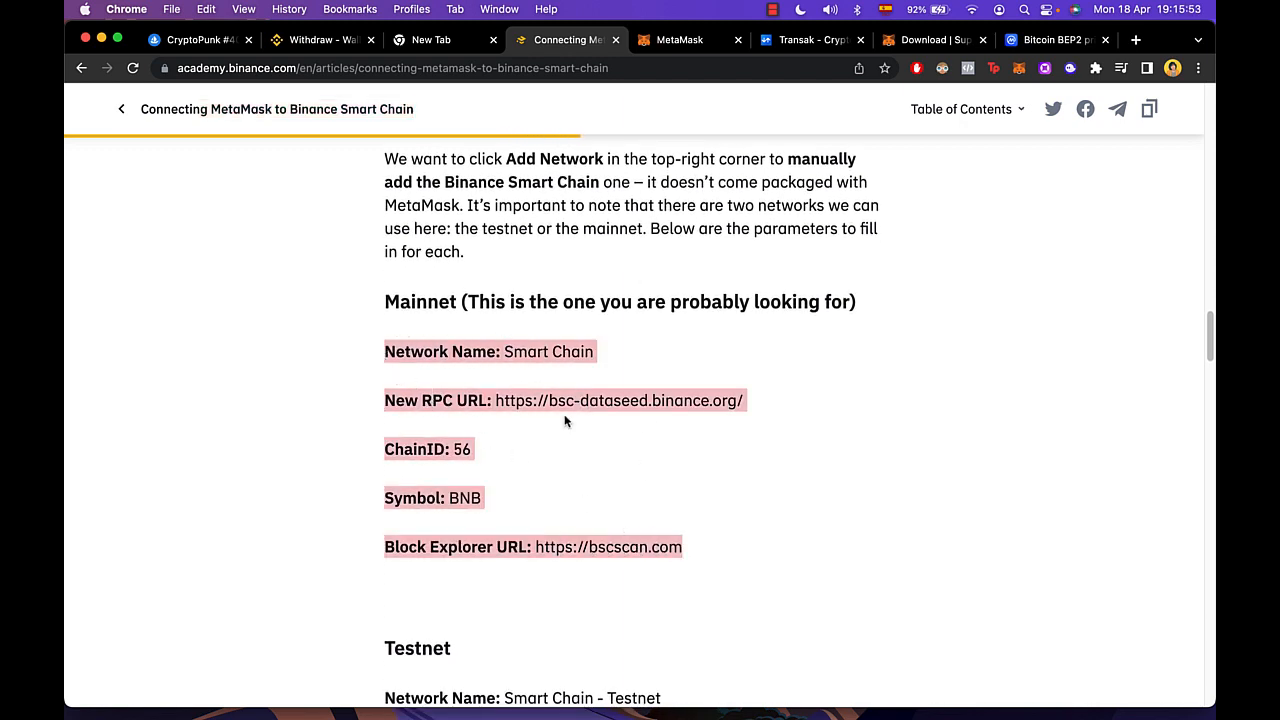
pyautogui.click(678, 40)
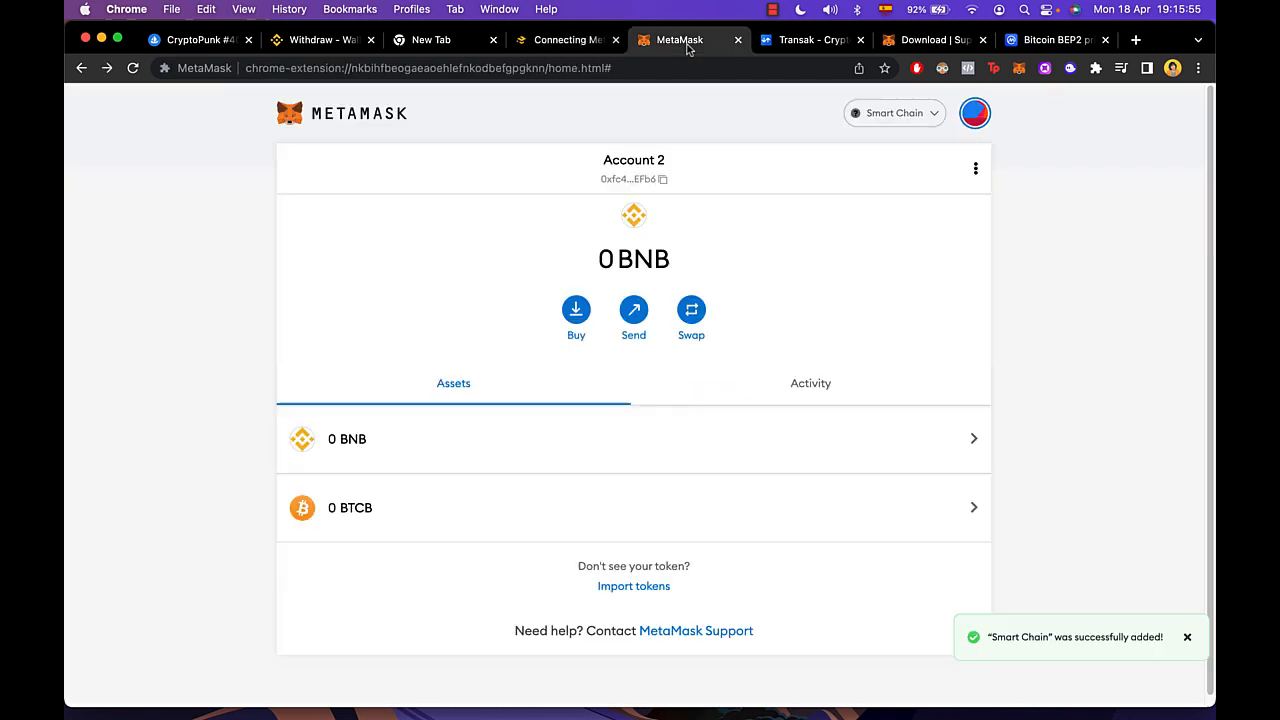
pyautogui.moveTo(664, 180)
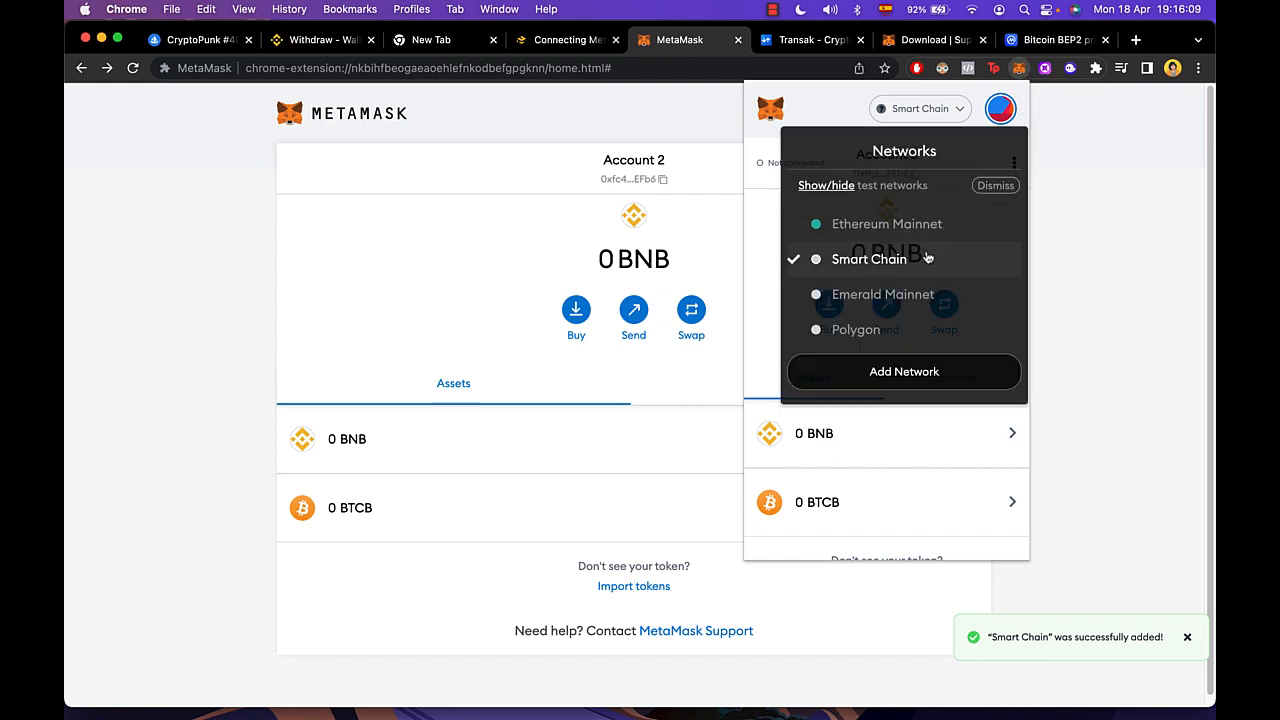
# - Start Add Network to reach the empty Settings > Networks > Add a network form
pyautogui.click(904, 370)
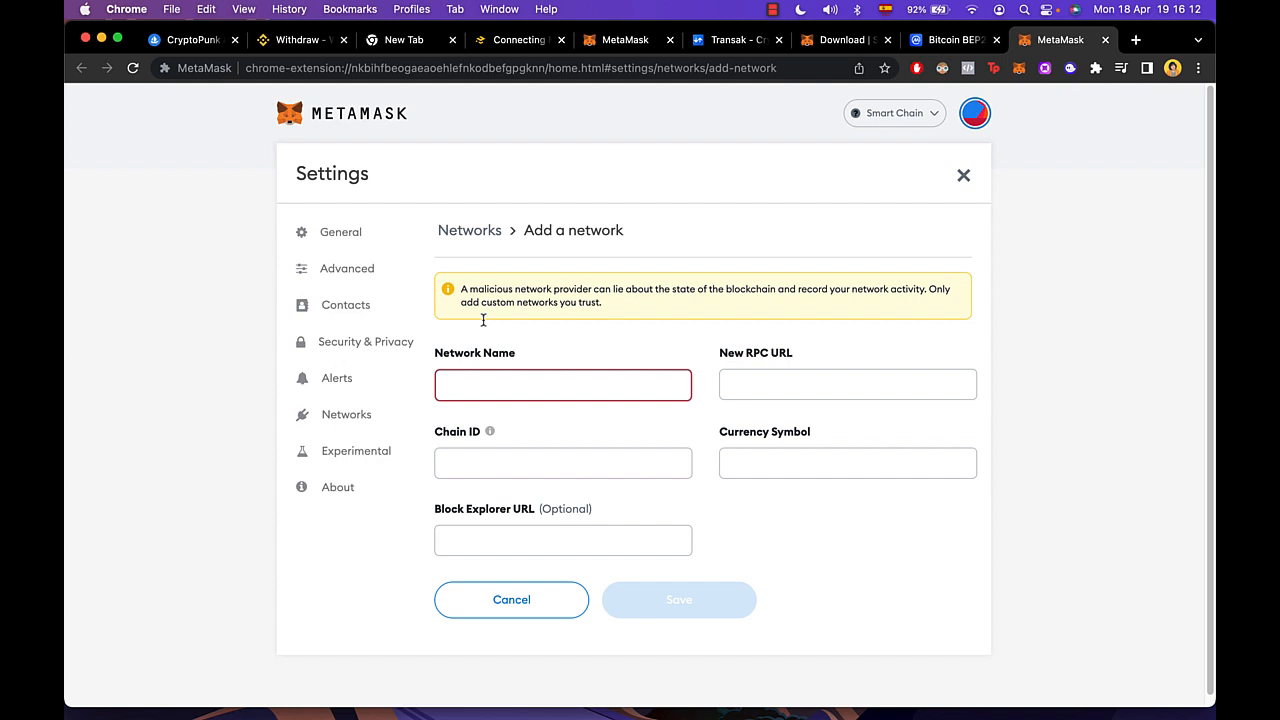
pyautogui.moveTo(828, 492)
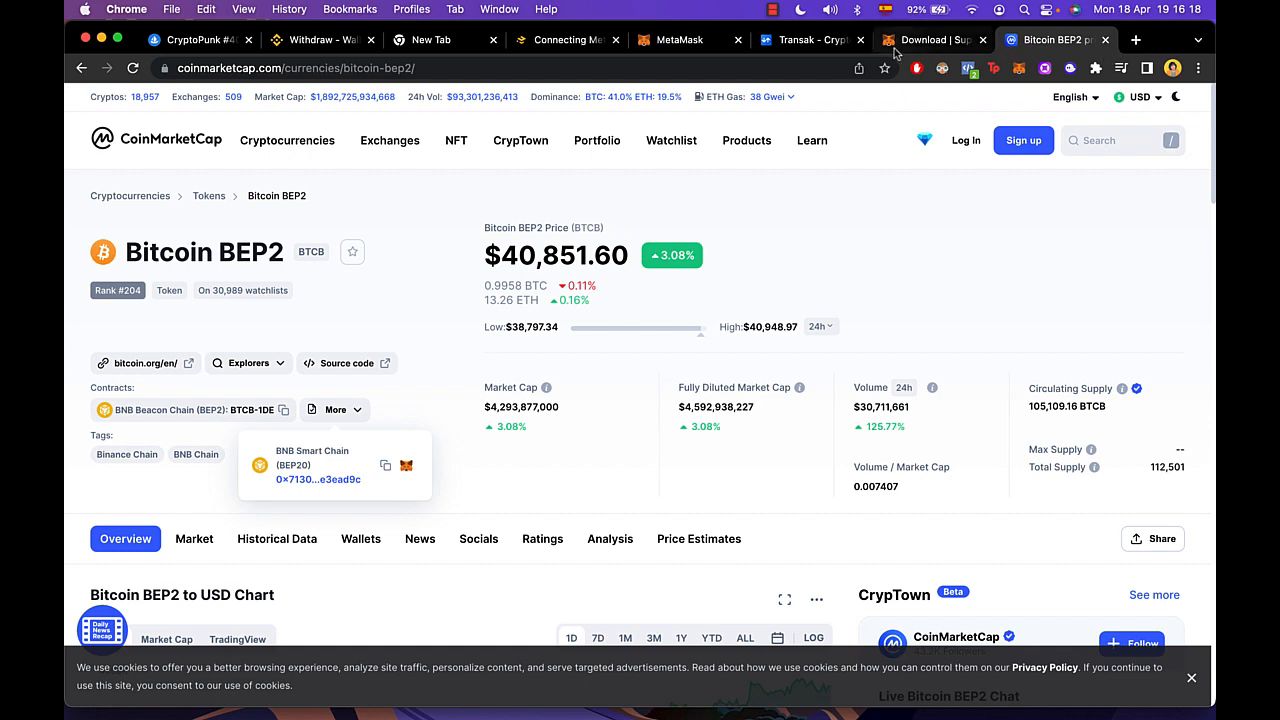
pyautogui.moveTo(920, 40)
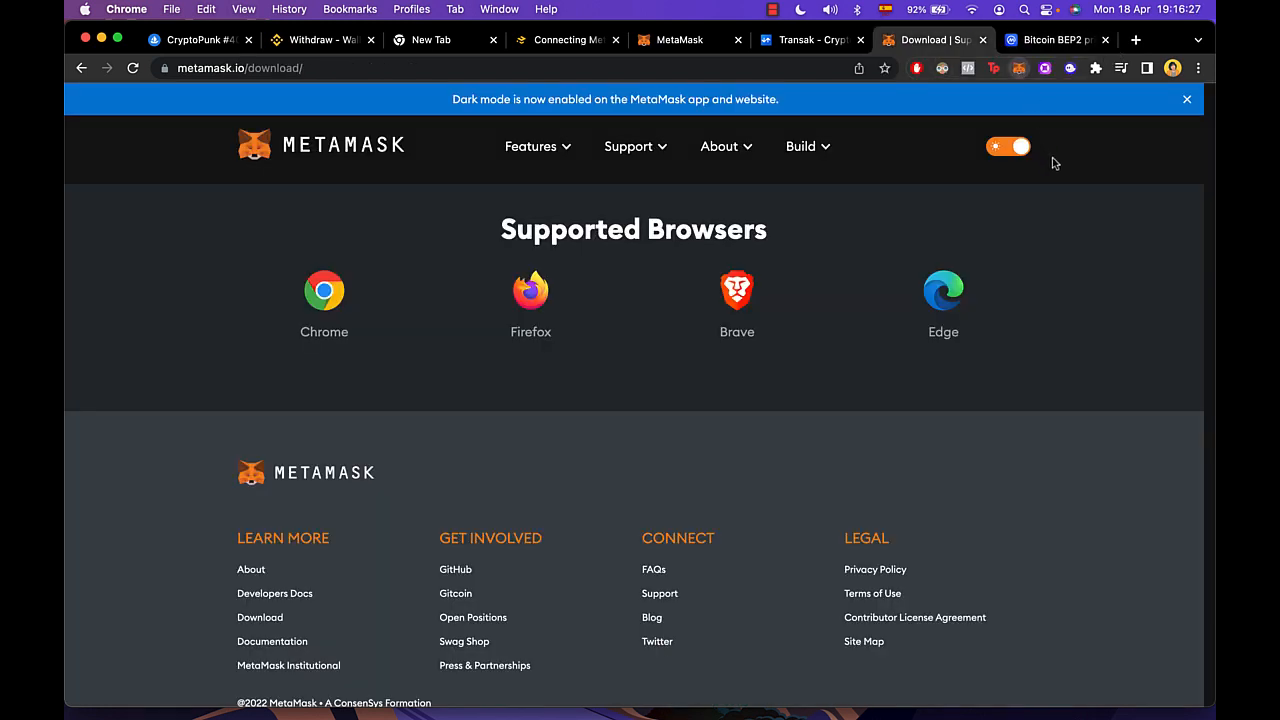
# - Bring up the MetaMask extension's BNB asset view for Account 2 with 0 BNB
pyautogui.click(1172, 68)
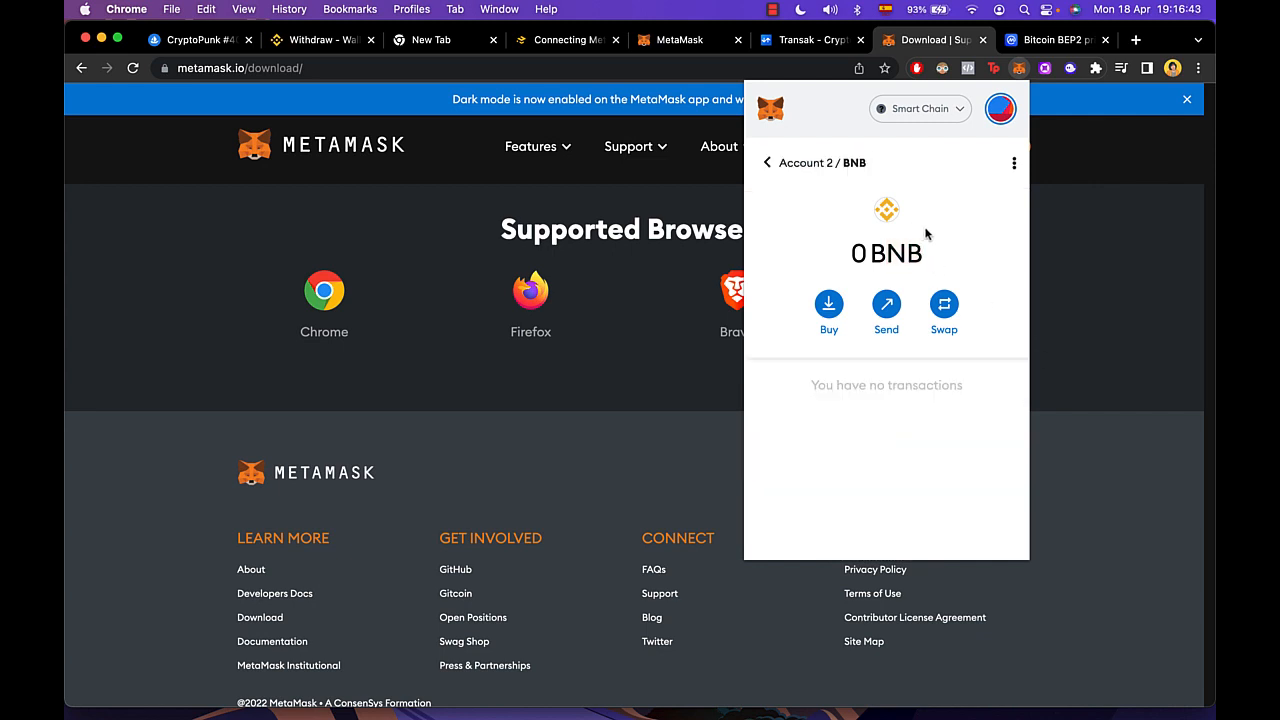
# - Buy BNB from the asset view and continue to Transak from the Deposit BNB dialog
pyautogui.click(828, 304)
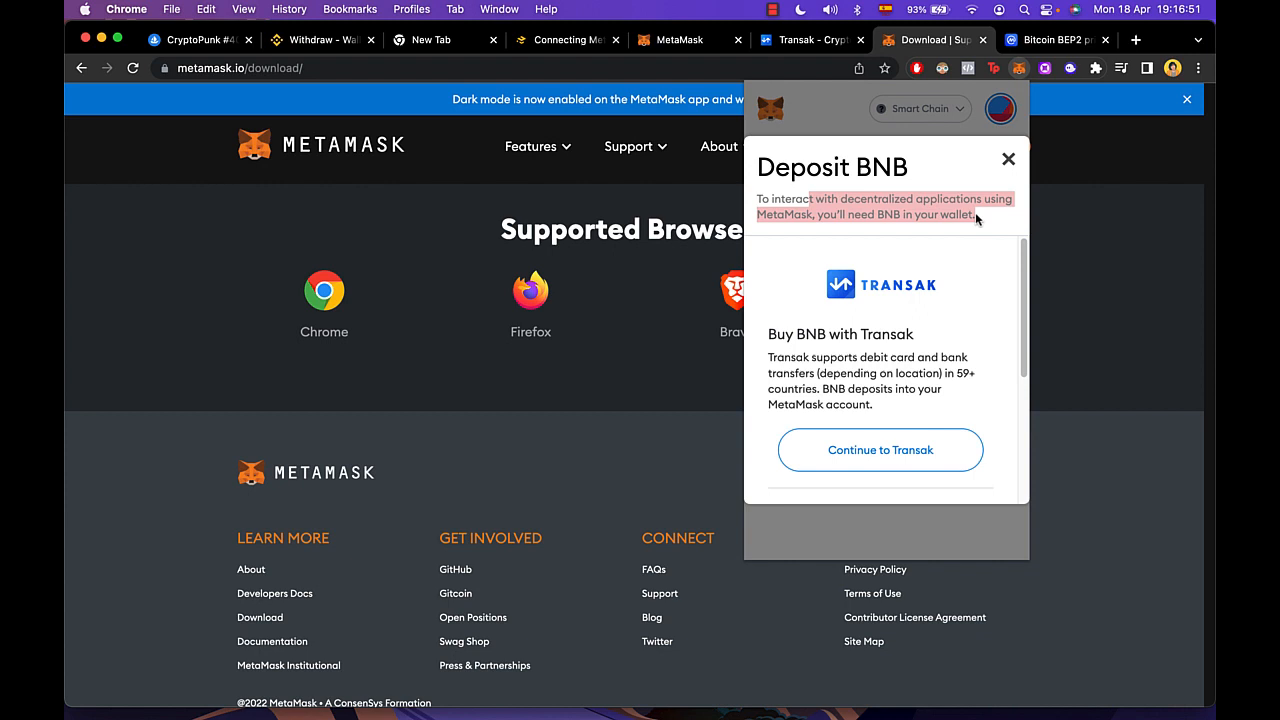
pyautogui.moveTo(876, 304)
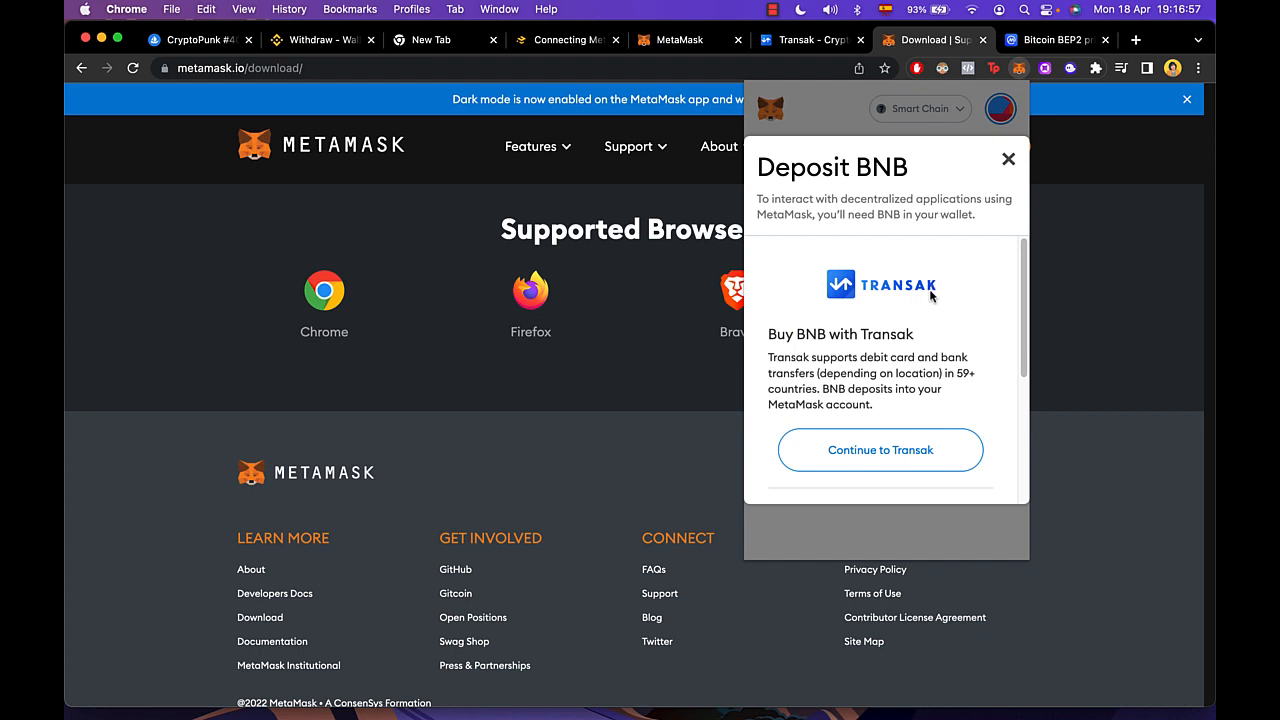
pyautogui.moveTo(966, 430)
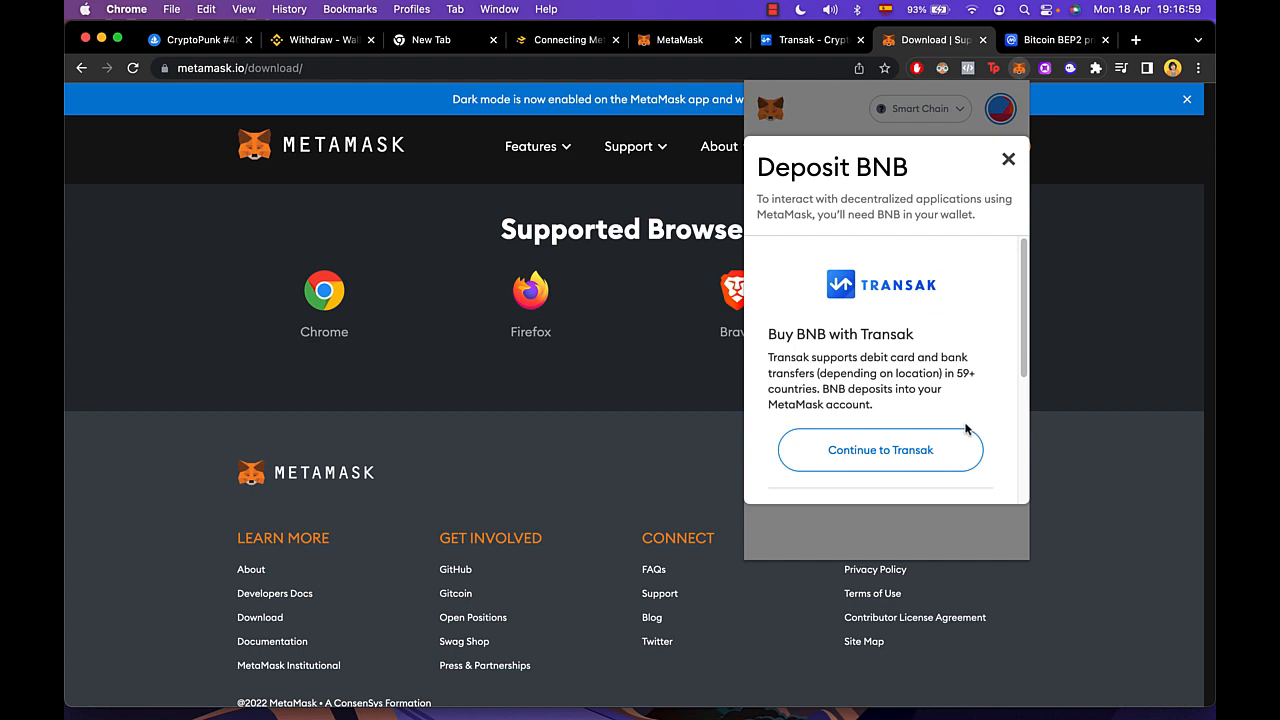
pyautogui.click(880, 448)
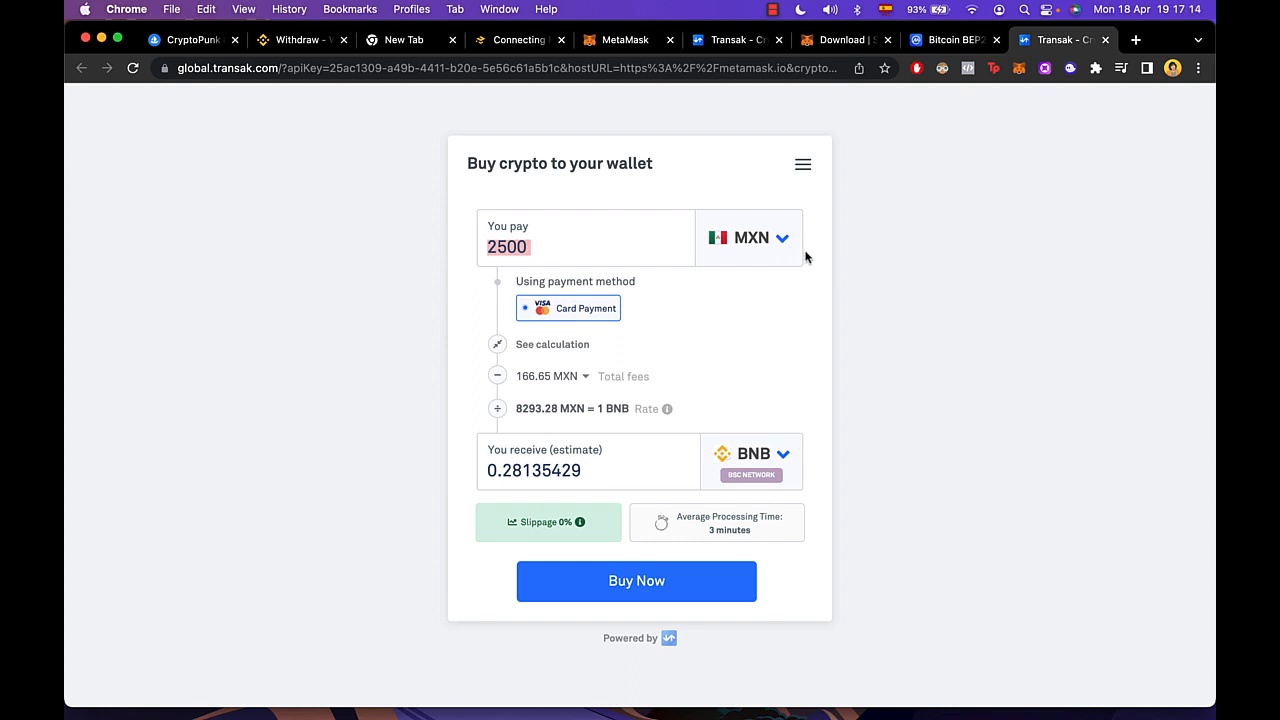
pyautogui.moveTo(612, 470)
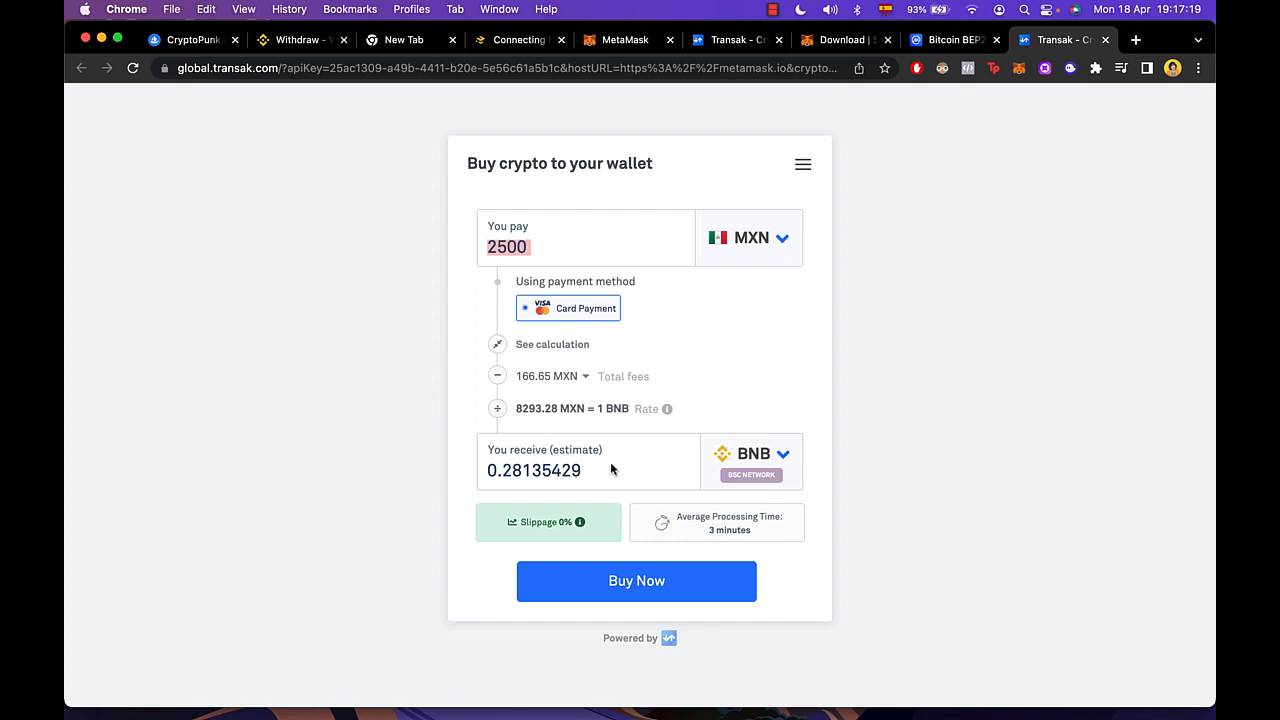
pyautogui.moveTo(696, 560)
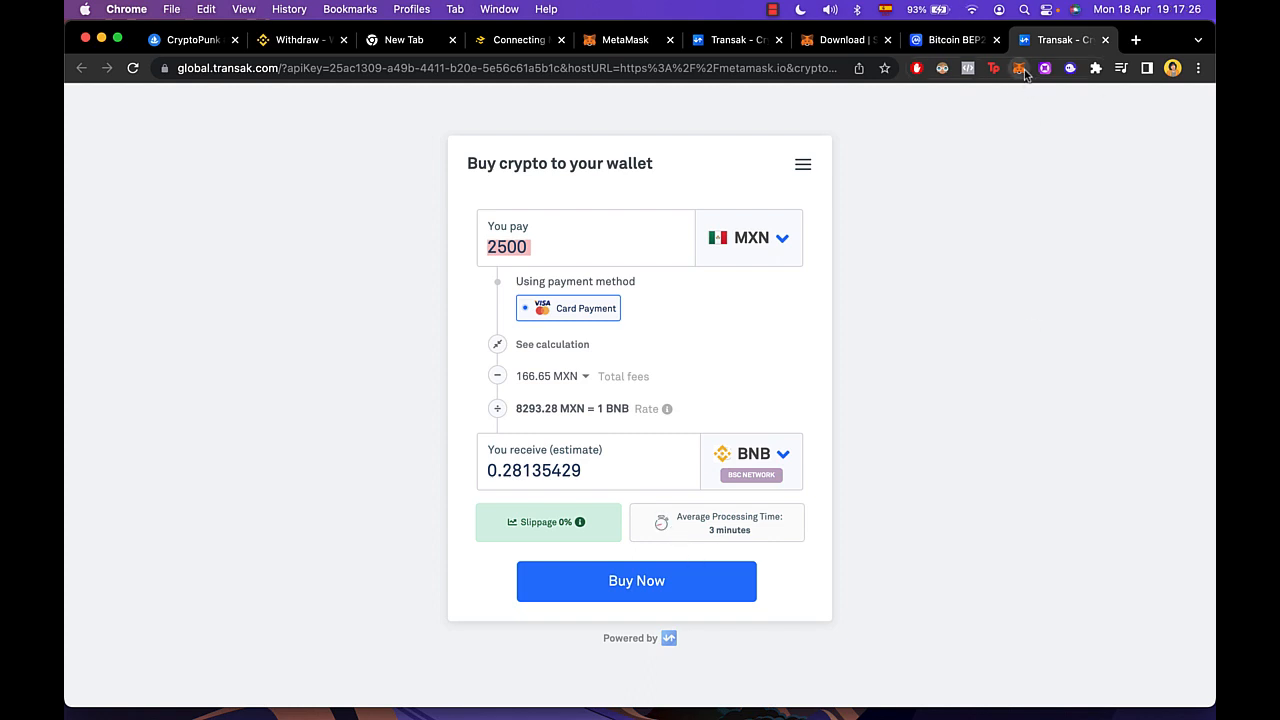
# - Bring up the MetaMask wallet over the Transak 2500 MXN for 0.28135429 BNB quote
pyautogui.click(1020, 68)
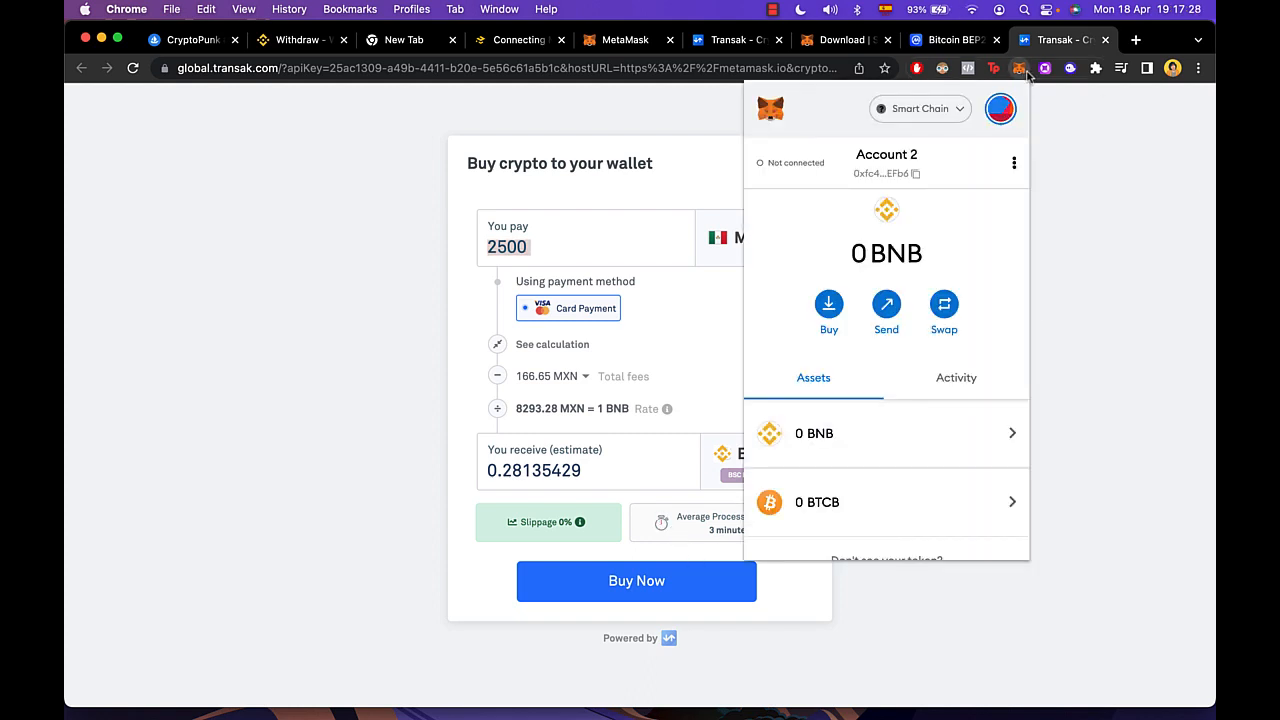
# - Confirm Smart Chain in the network list, view the BTCB token details, and return to the Bitcoin BEP2 page
pyautogui.click(916, 108)
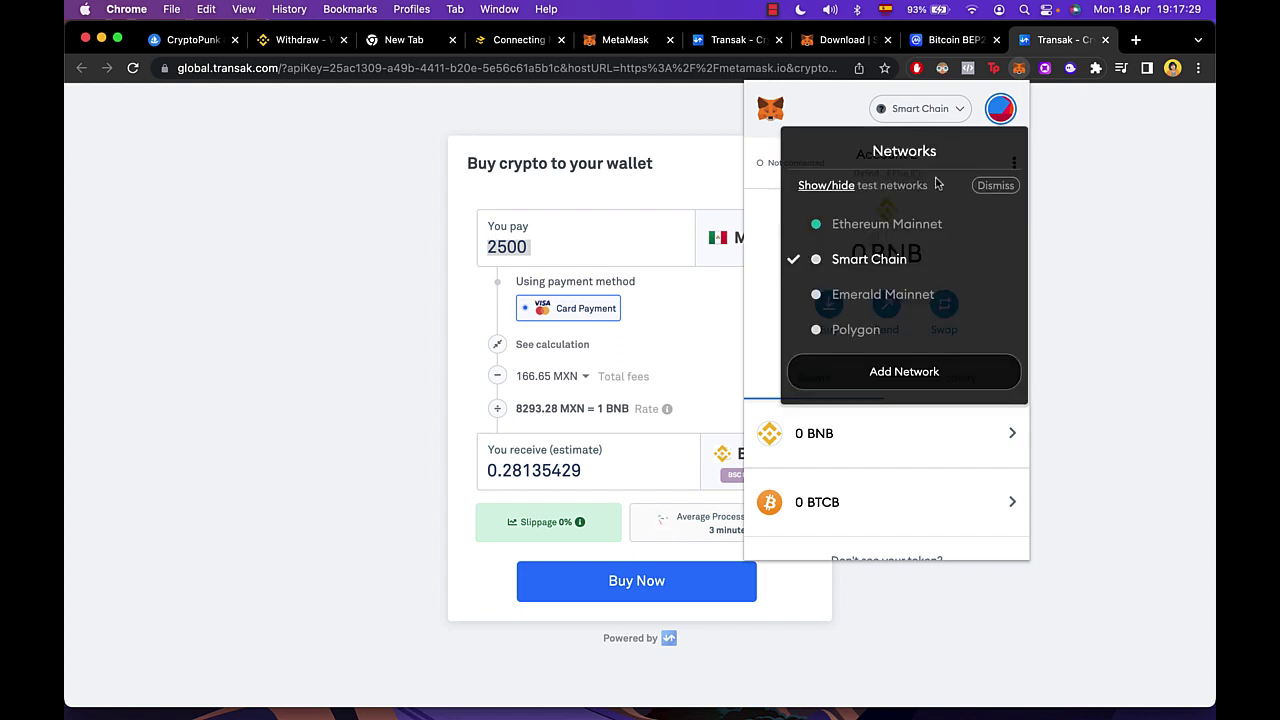
pyautogui.click(996, 184)
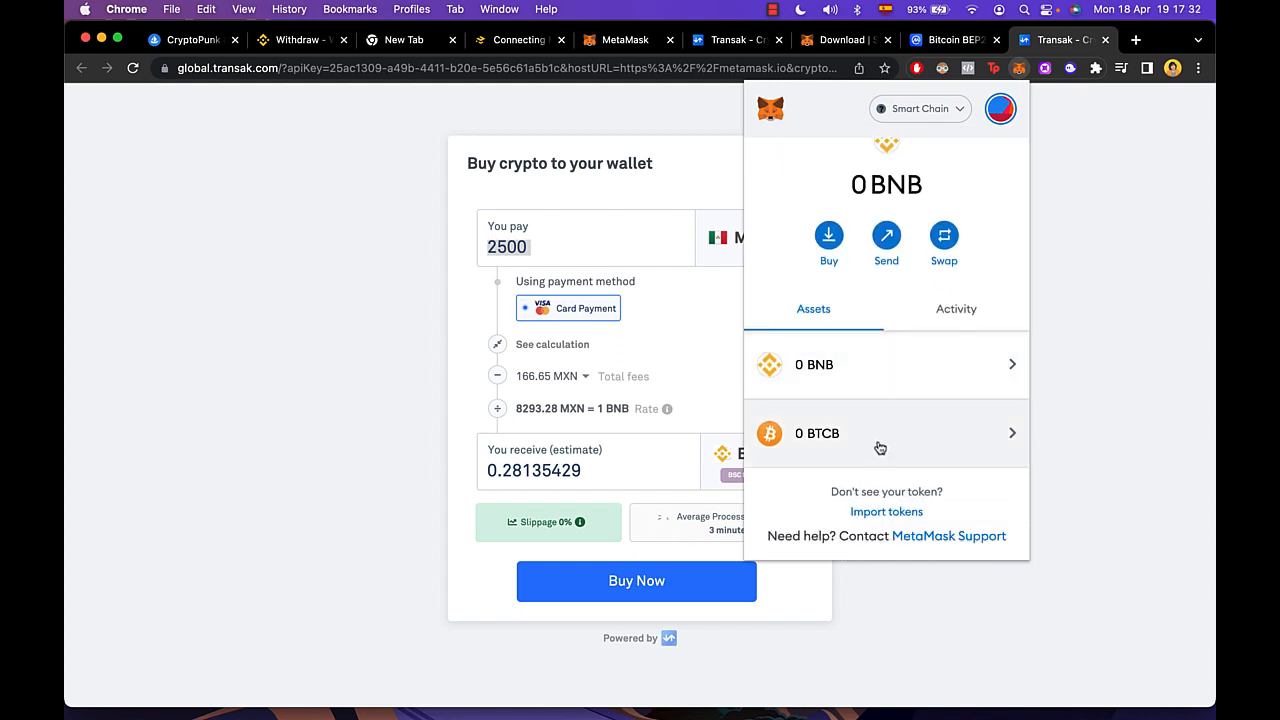
pyautogui.click(884, 432)
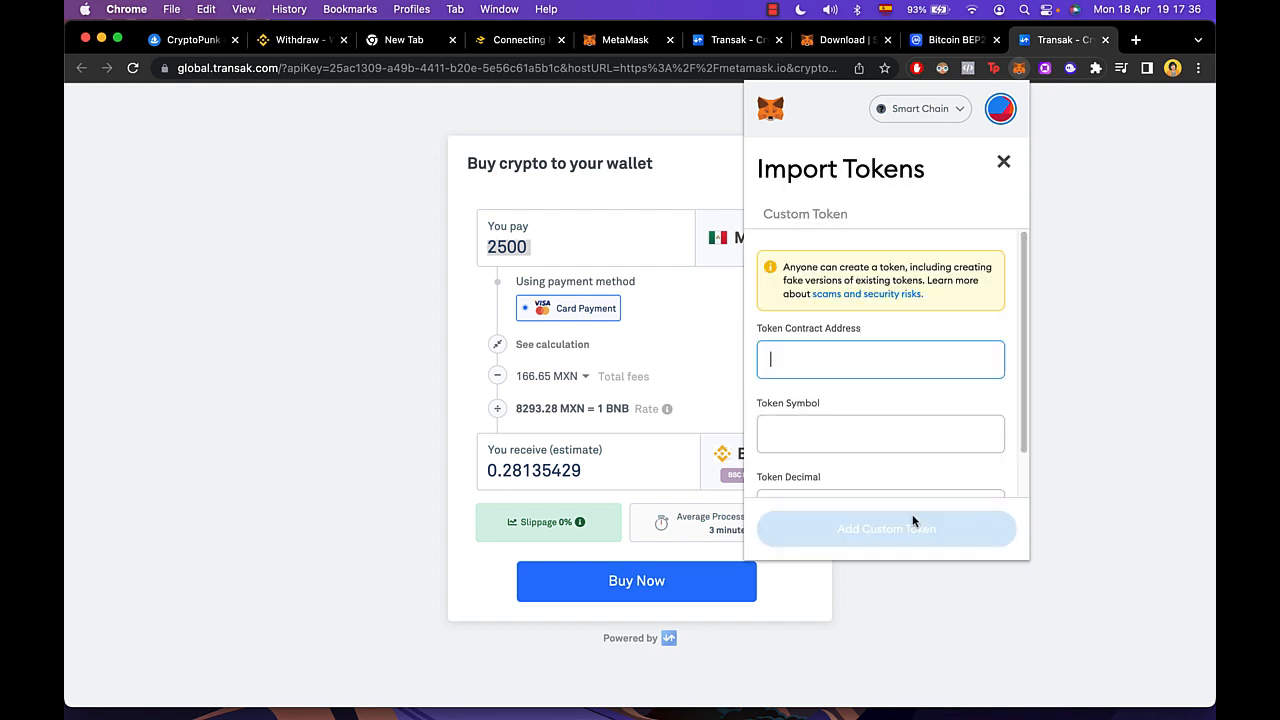
pyautogui.scroll(-3)
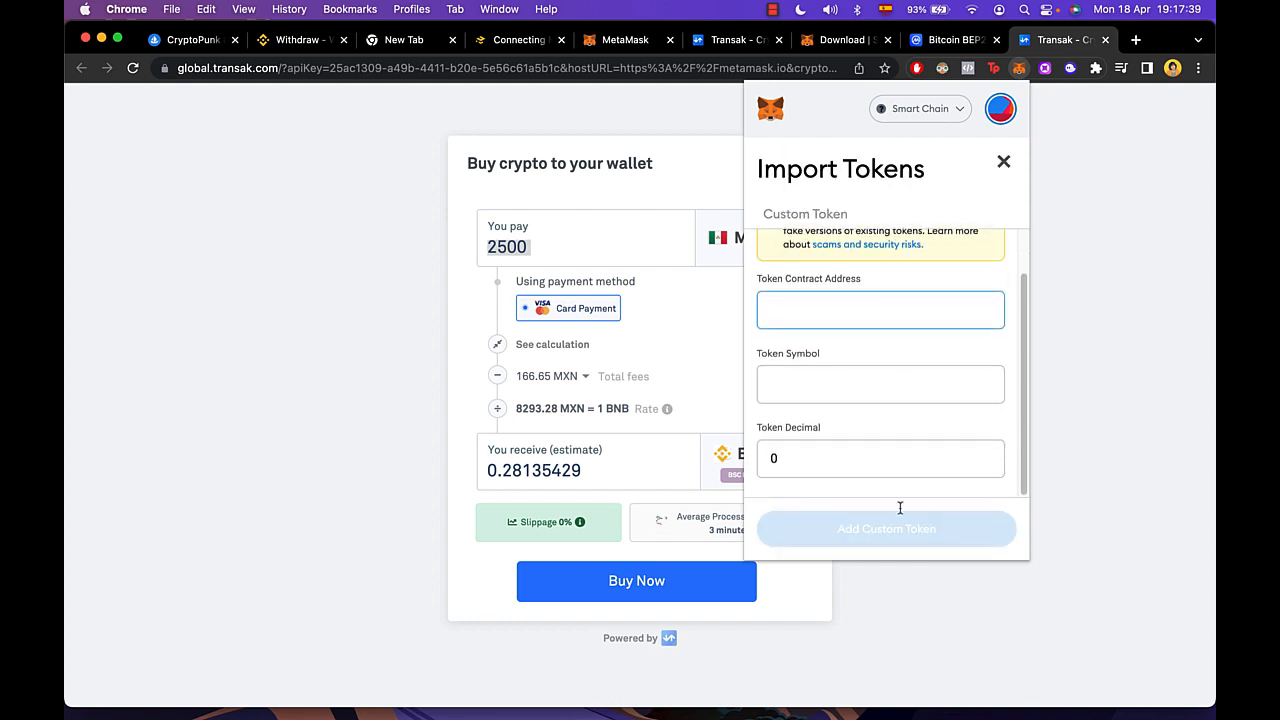
pyautogui.click(950, 40)
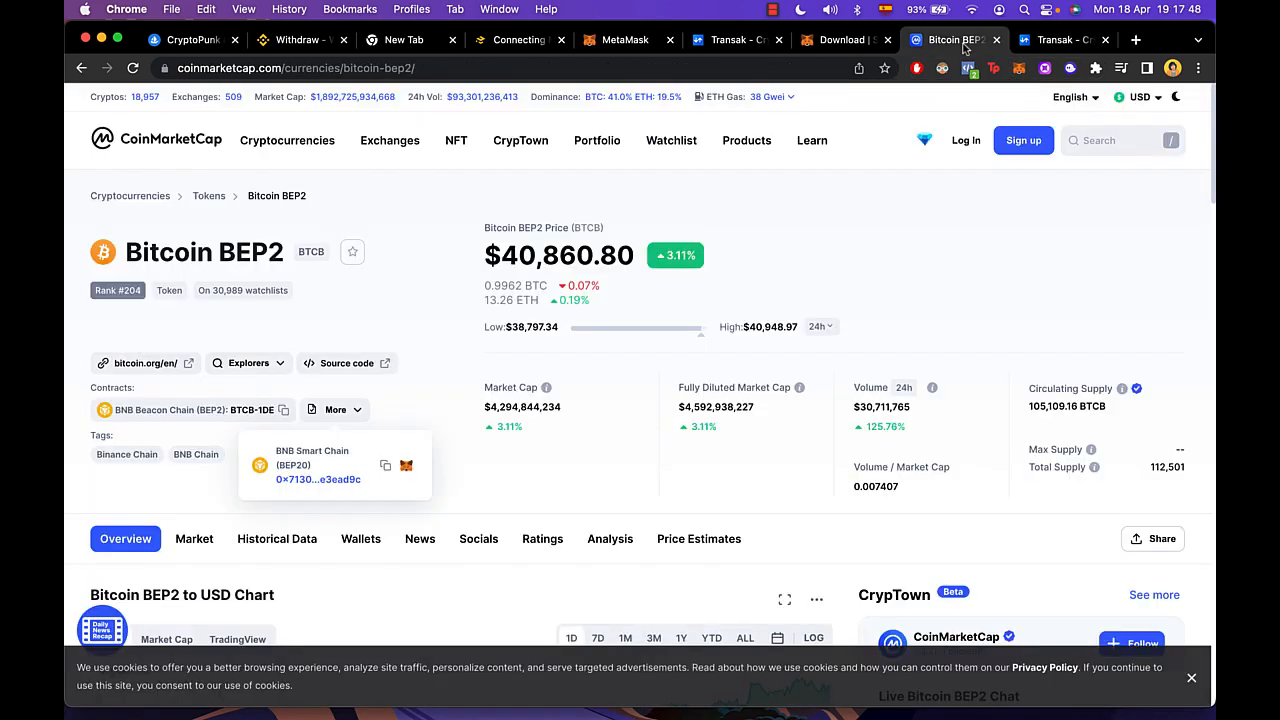
pyautogui.click(1100, 140)
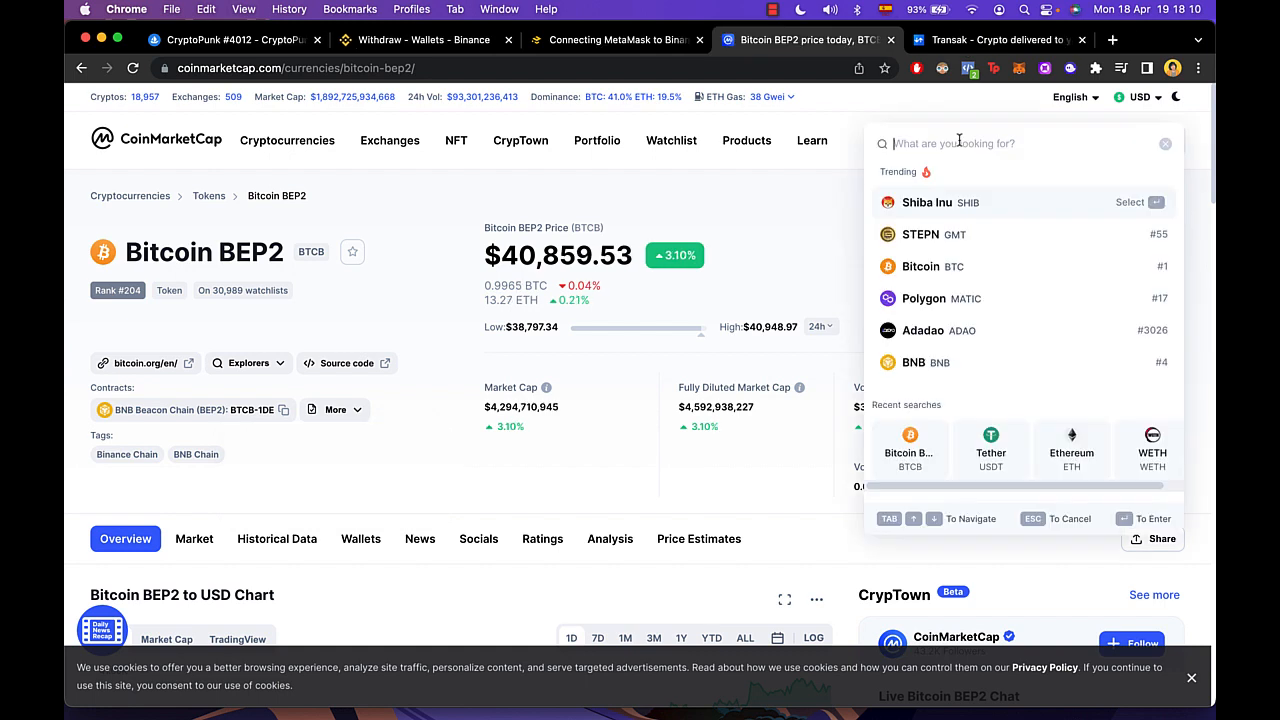
pyautogui.write('BTC')
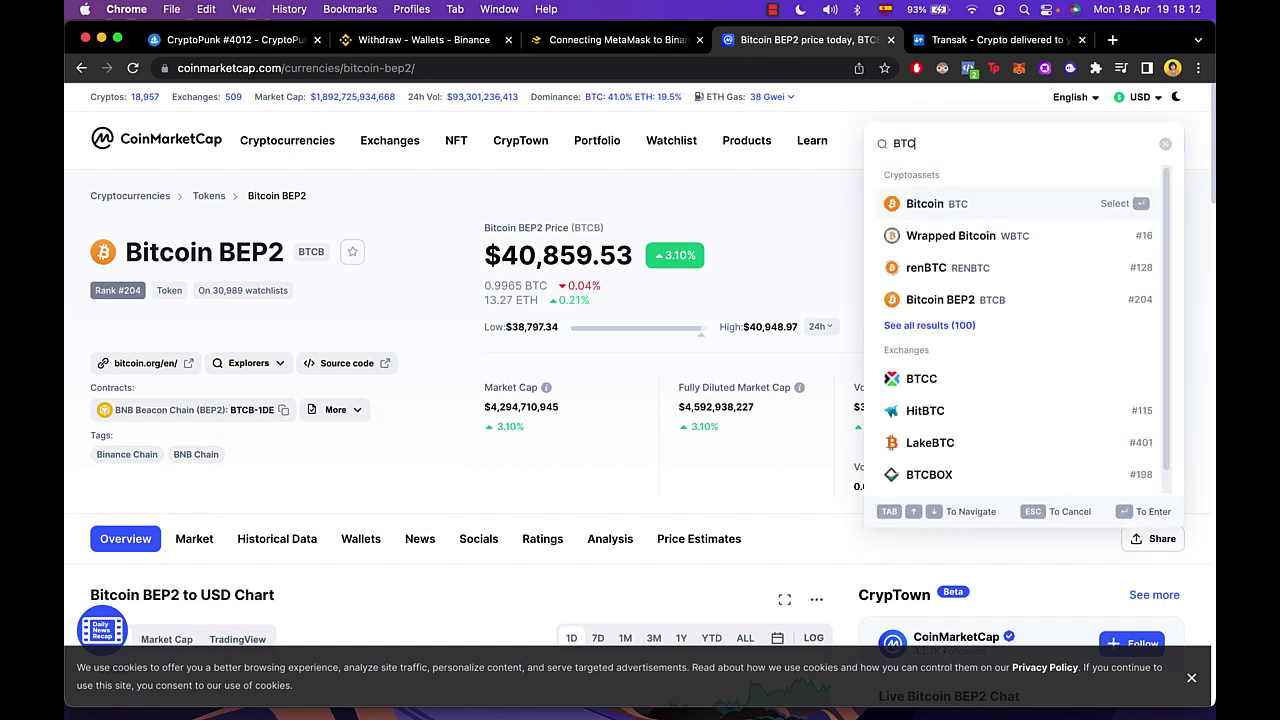
pyautogui.write('B')
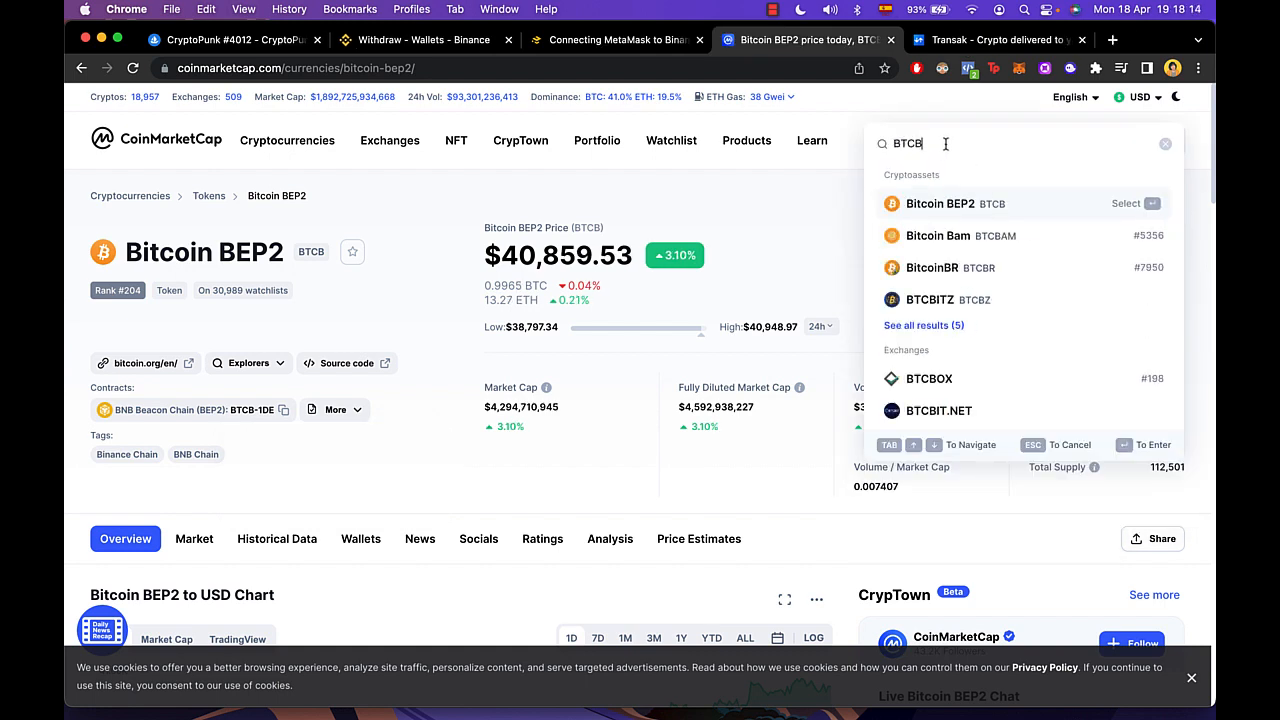
pyautogui.moveTo(1012, 216)
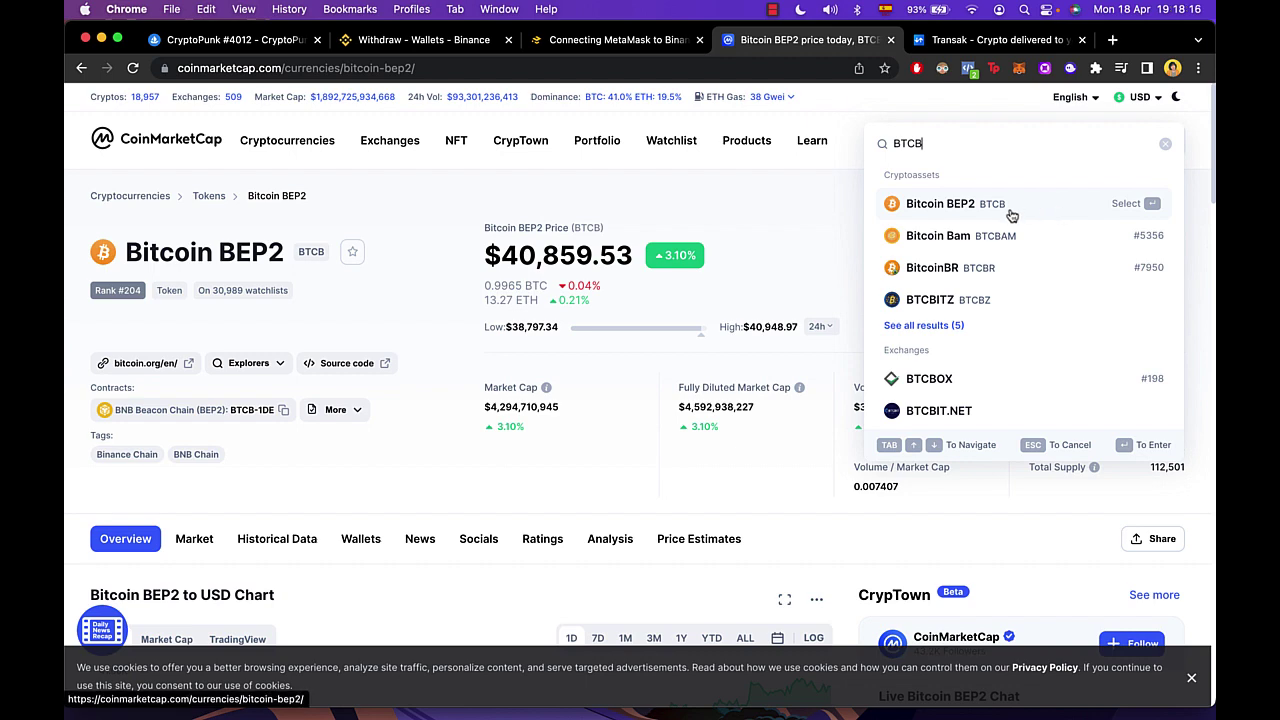
pyautogui.moveTo(970, 212)
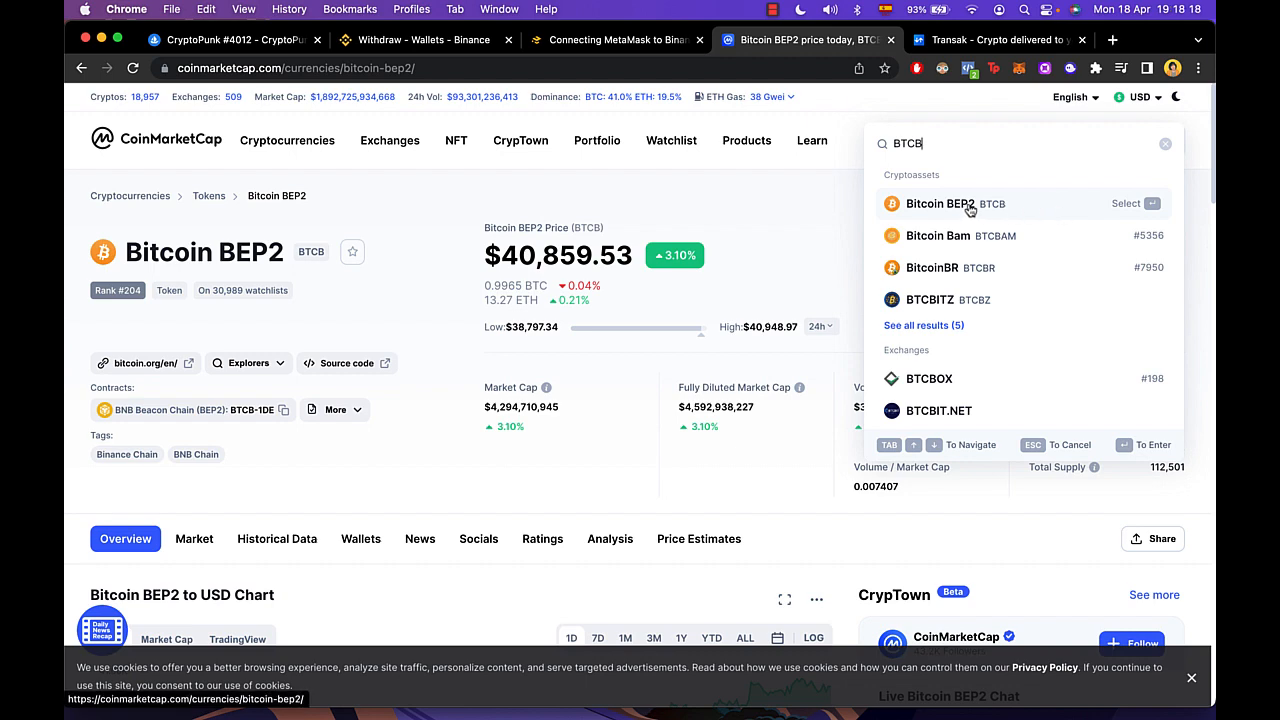
pyautogui.scroll(-3)
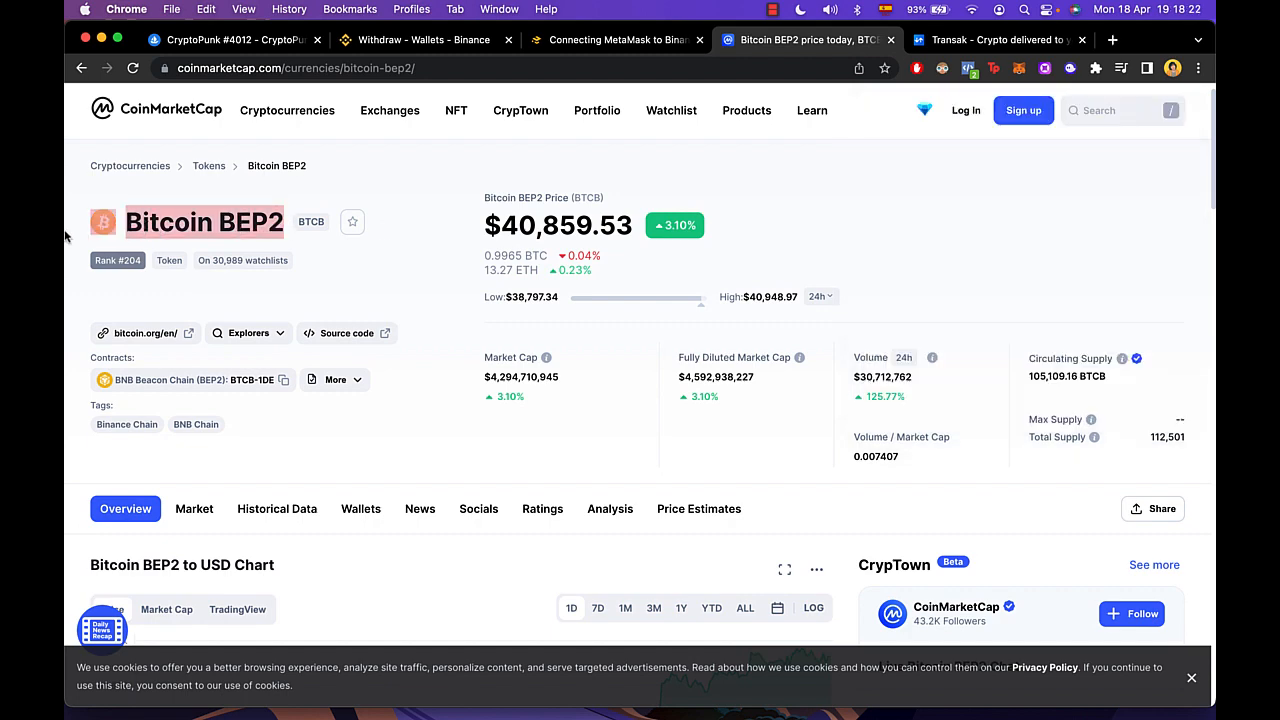
# - Reveal Bitcoin BEP2's other contracts, add the BNB Smart Chain token to MetaMask, and bring up the wallet
pyautogui.scroll(-3)
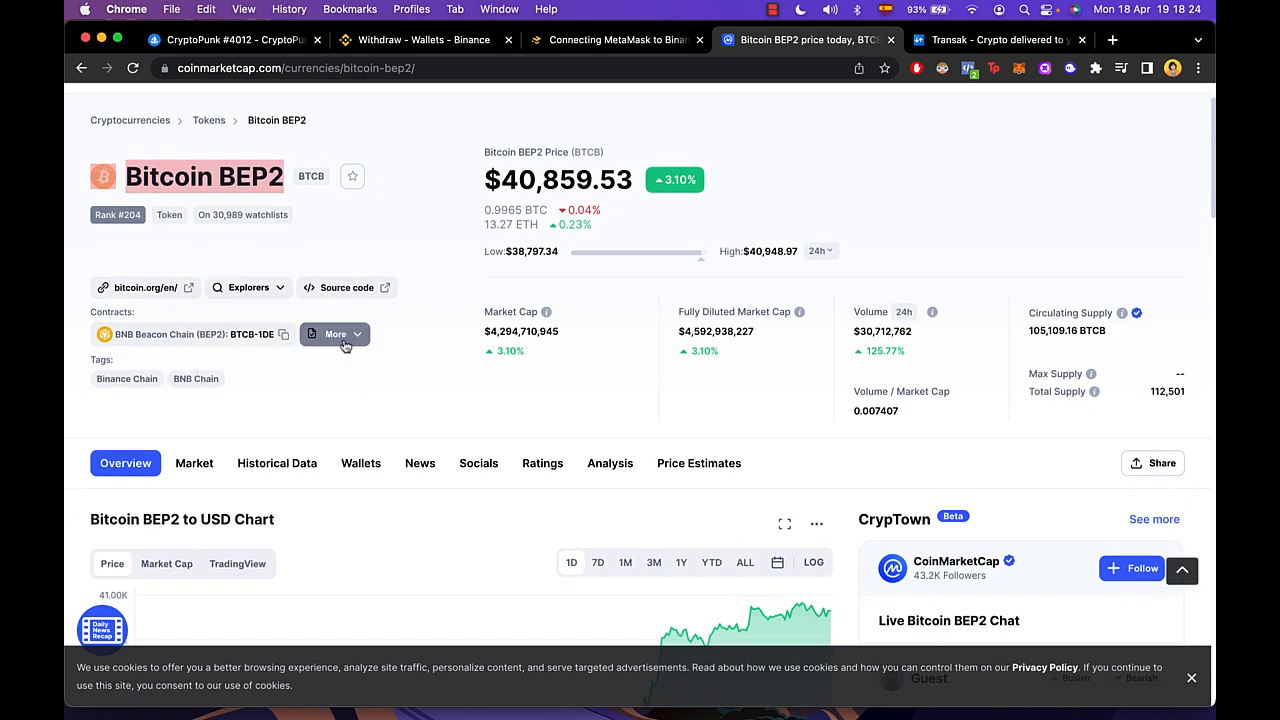
pyautogui.click(336, 332)
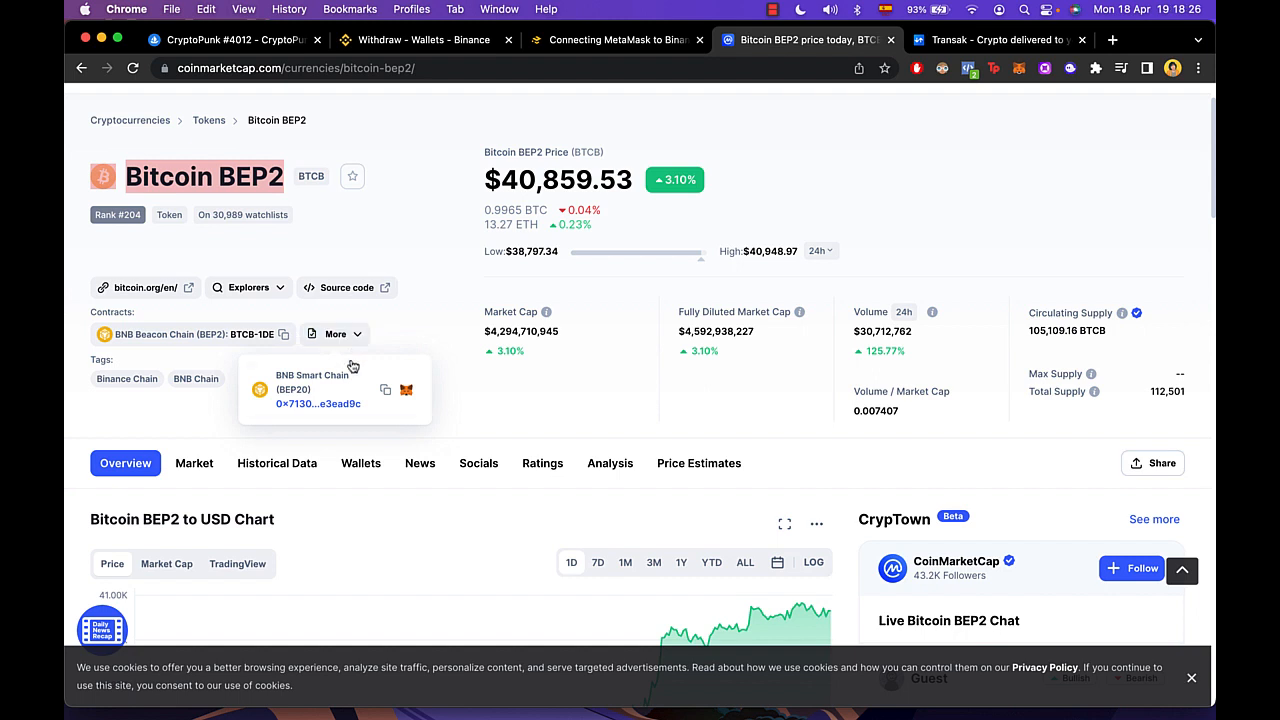
pyautogui.moveTo(350, 410)
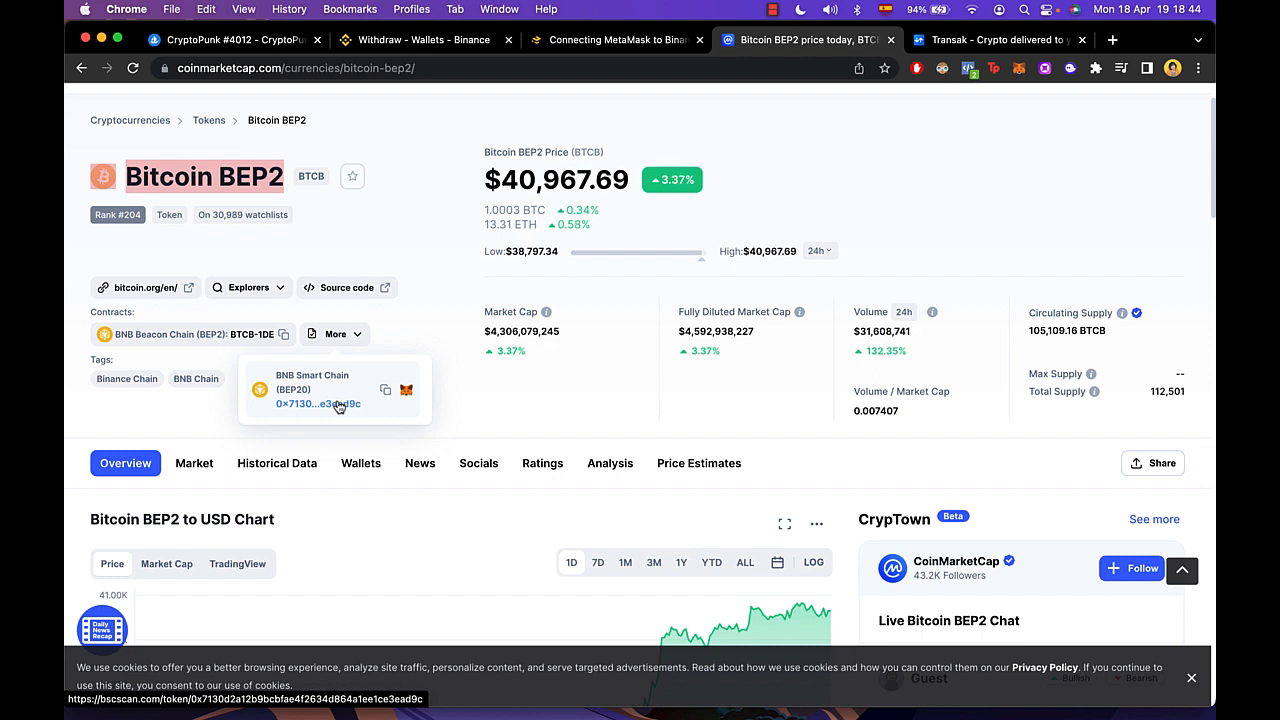
pyautogui.moveTo(408, 388)
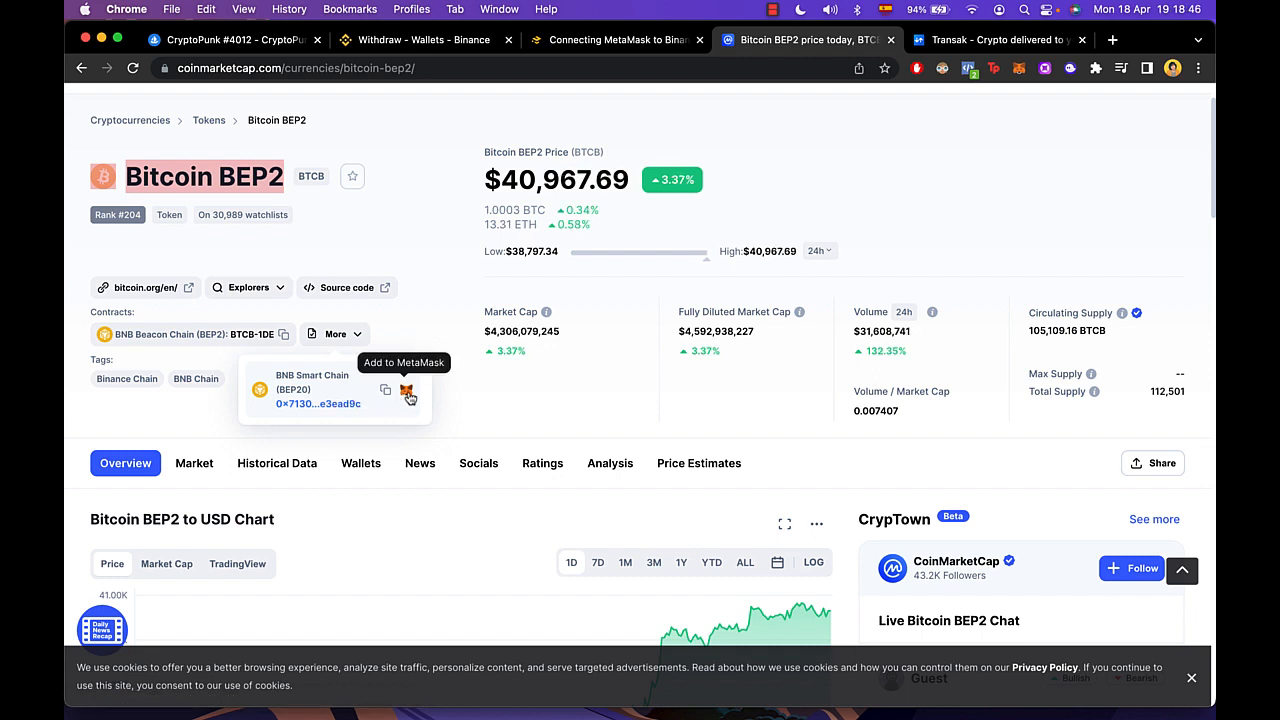
pyautogui.click(408, 390)
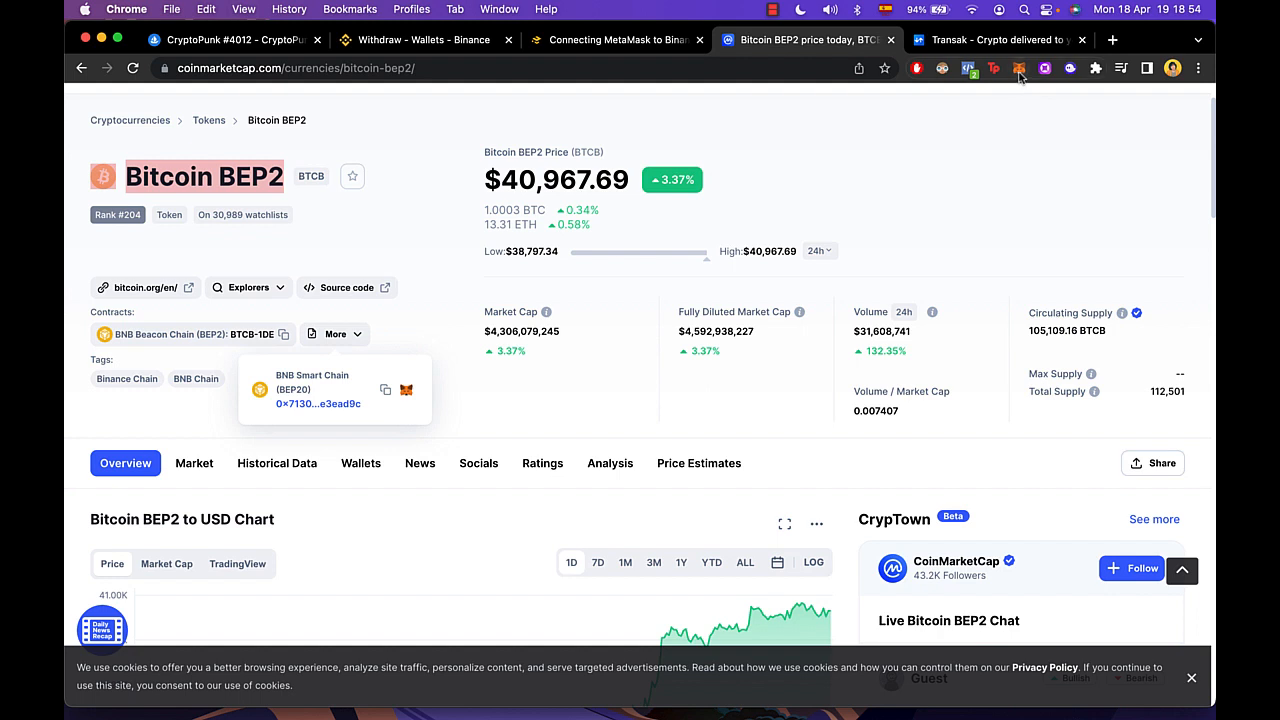
pyautogui.click(1020, 68)
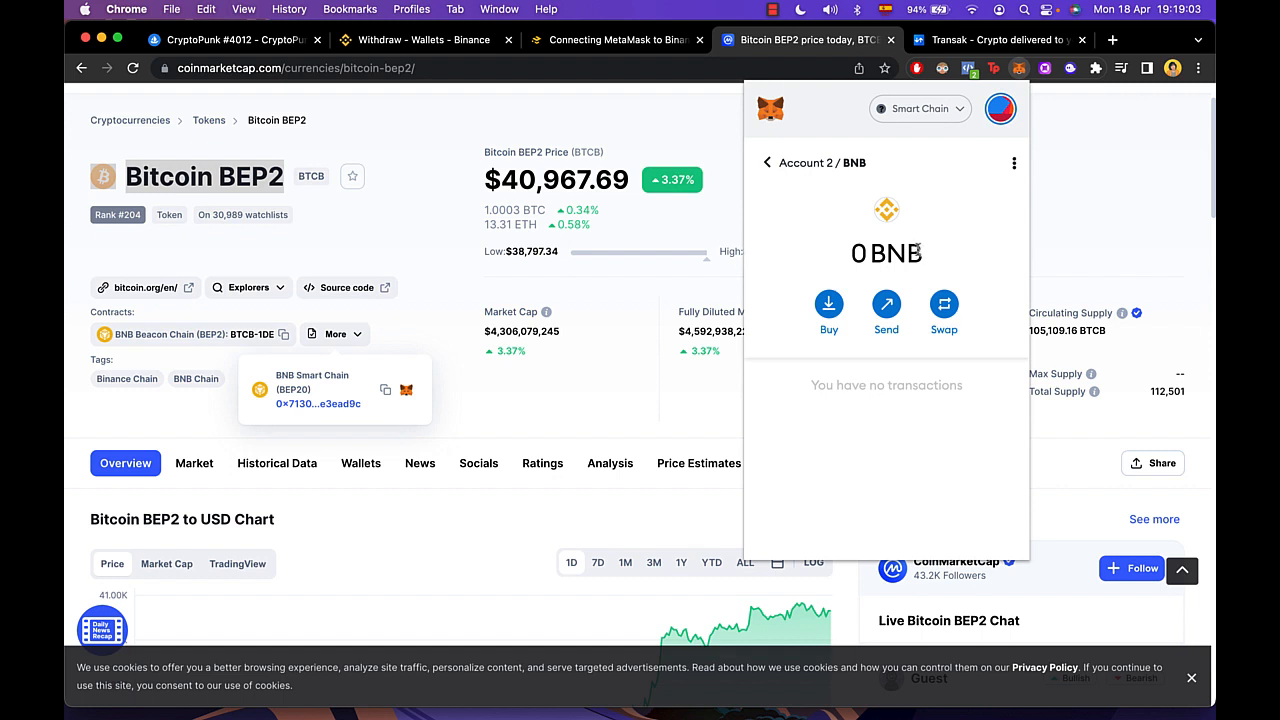
# - Start a swap of 0.003 BNB with BTCB chosen as the token to receive
pyautogui.click(944, 304)
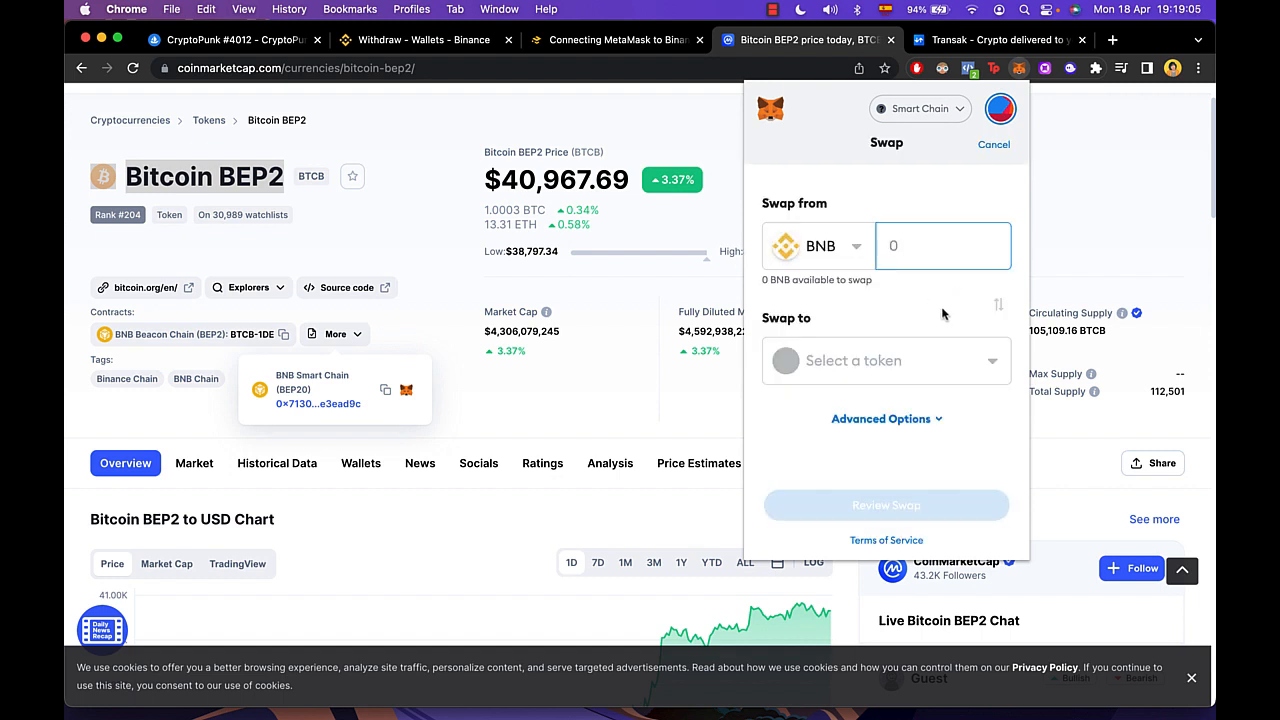
pyautogui.click(886, 360)
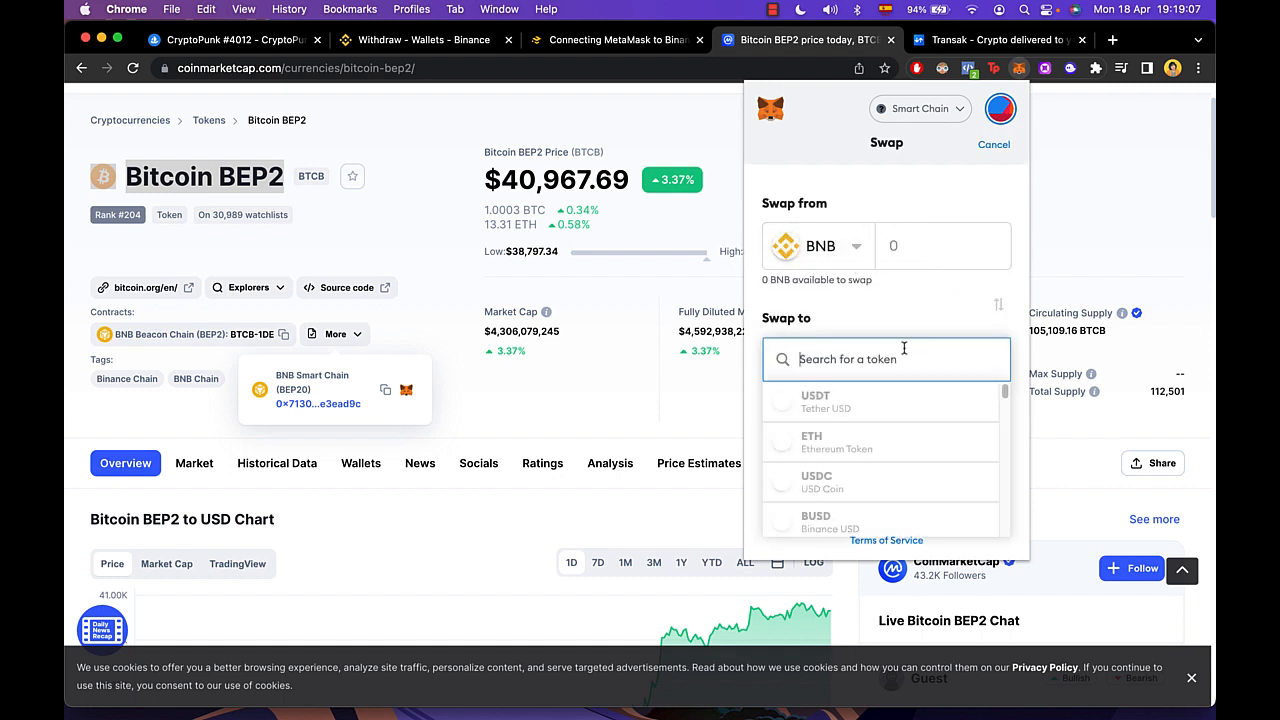
pyautogui.click(942, 246)
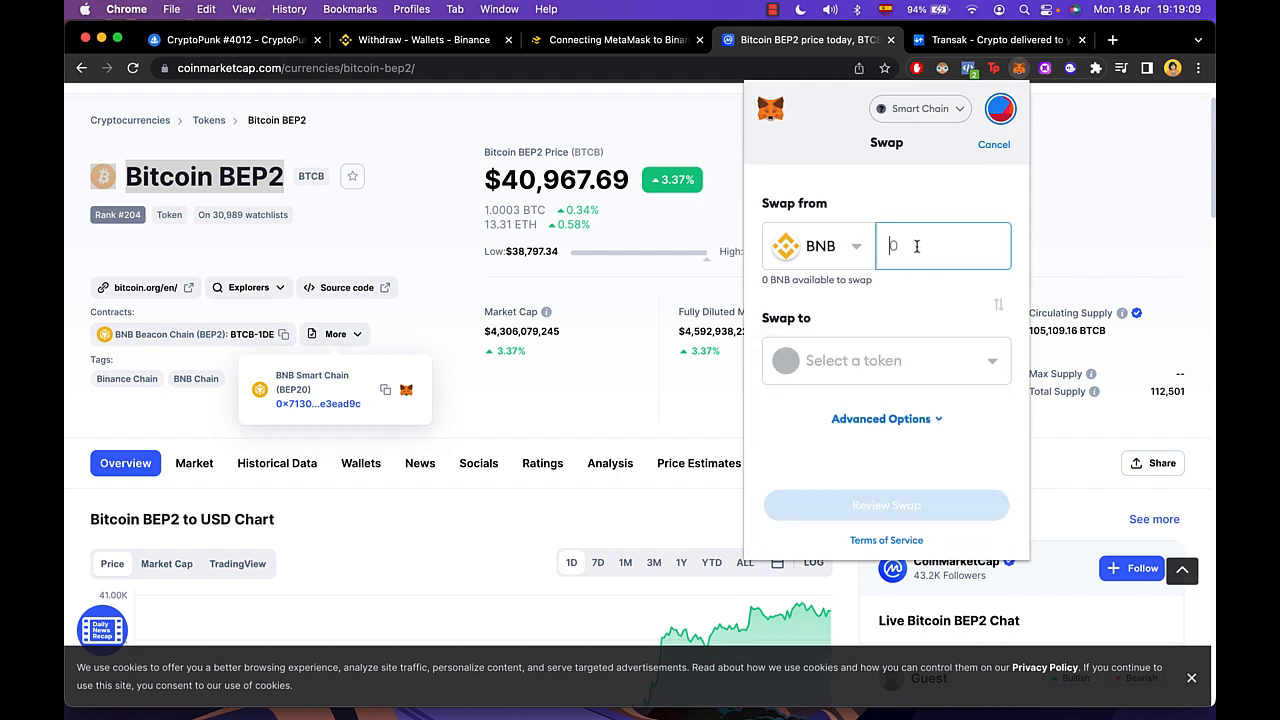
pyautogui.write('0.')
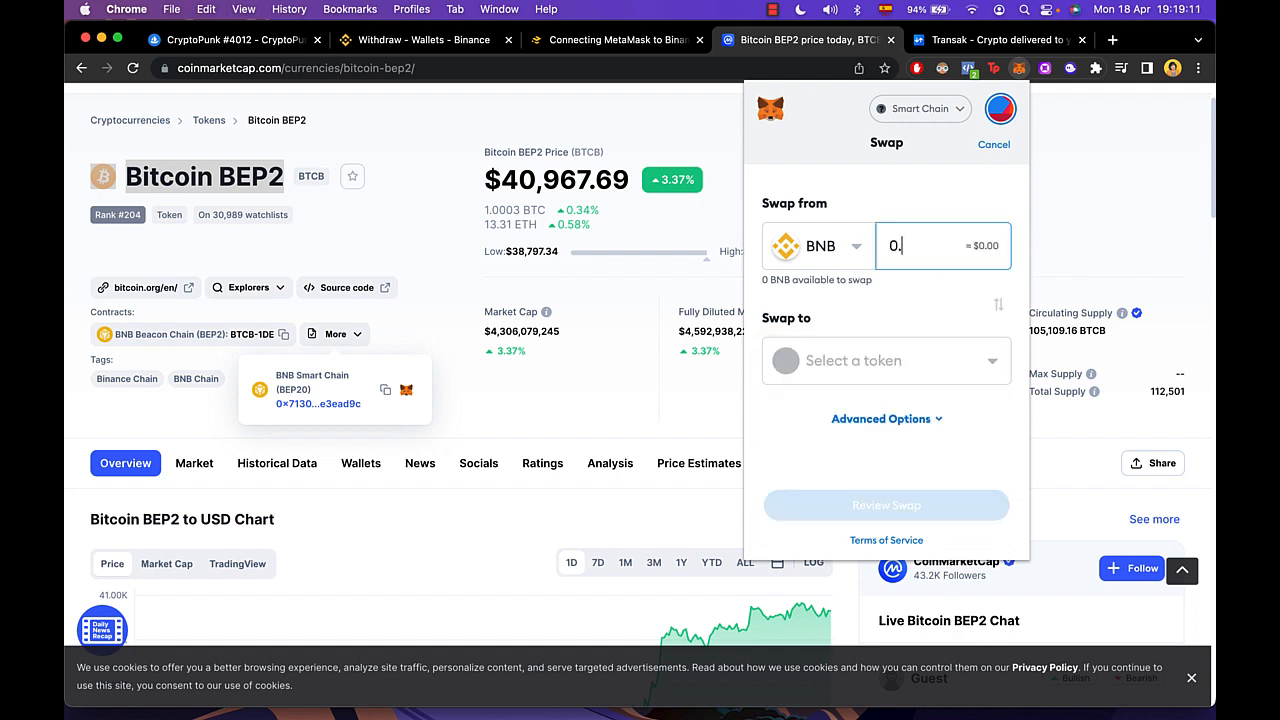
pyautogui.click(886, 360)
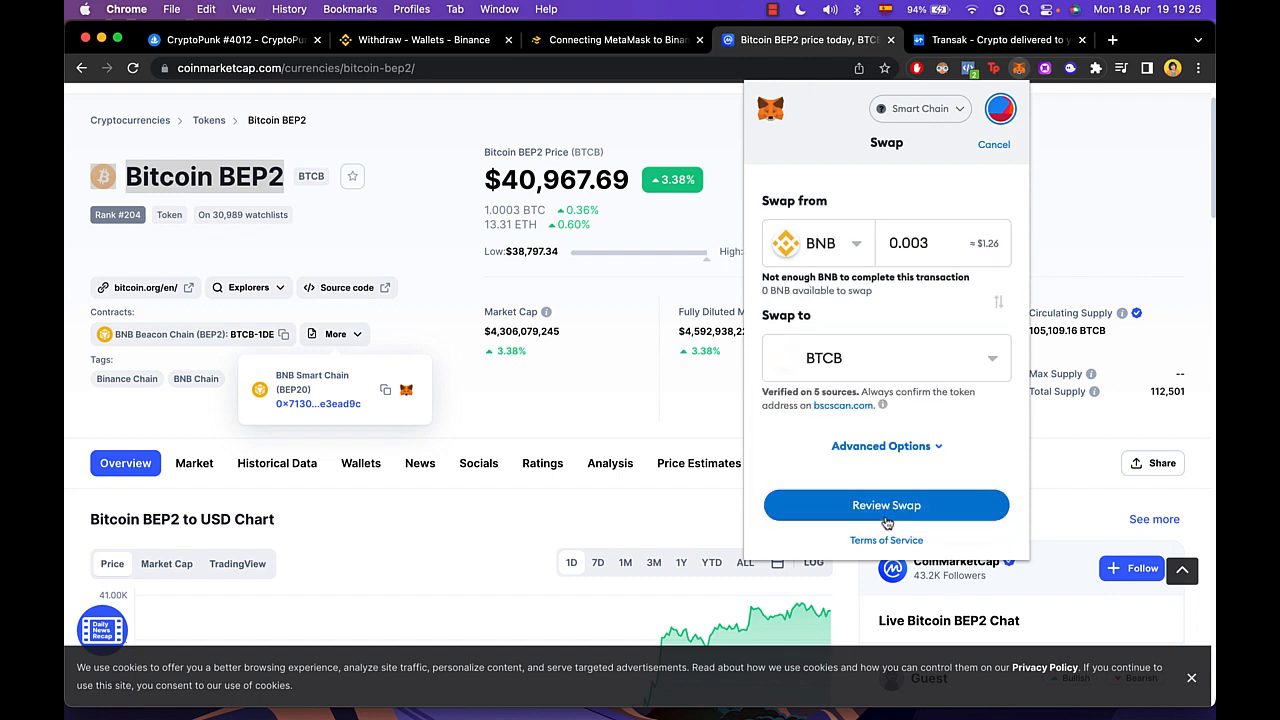
# - Show the Advanced Options slippage settings and request the swap quote for review
pyautogui.click(886, 444)
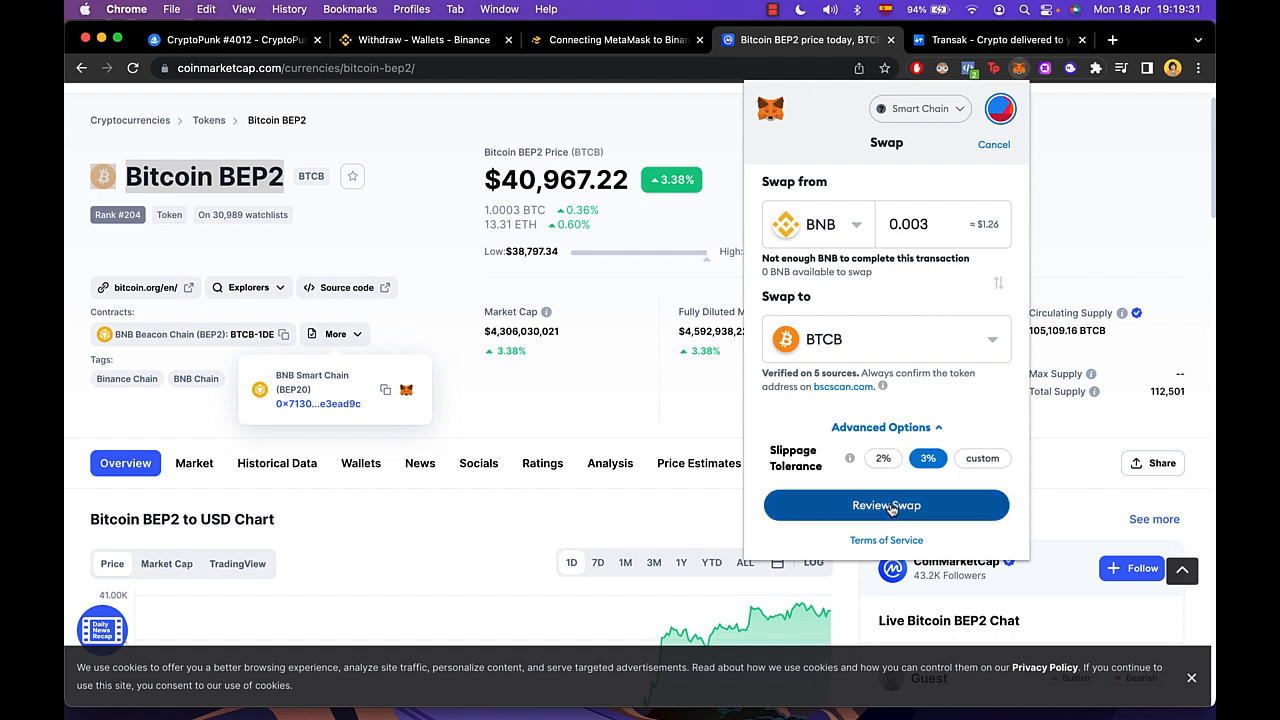
pyautogui.click(886, 504)
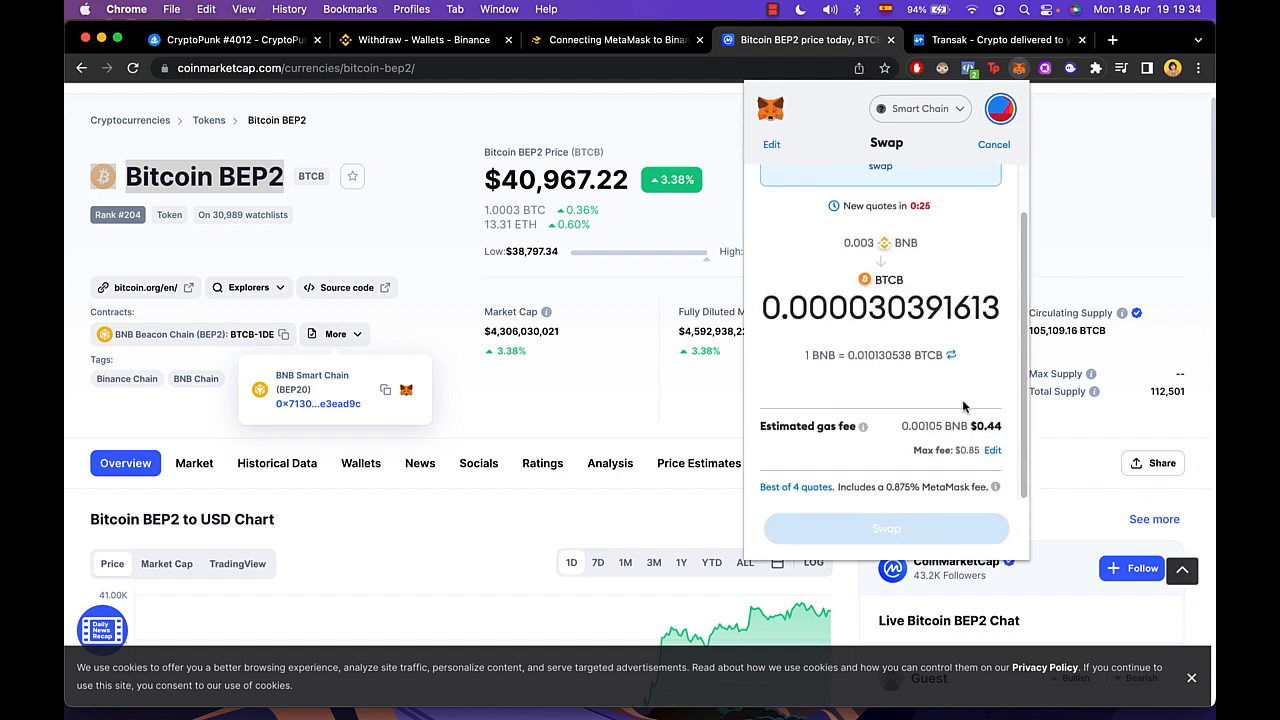
pyautogui.moveTo(970, 464)
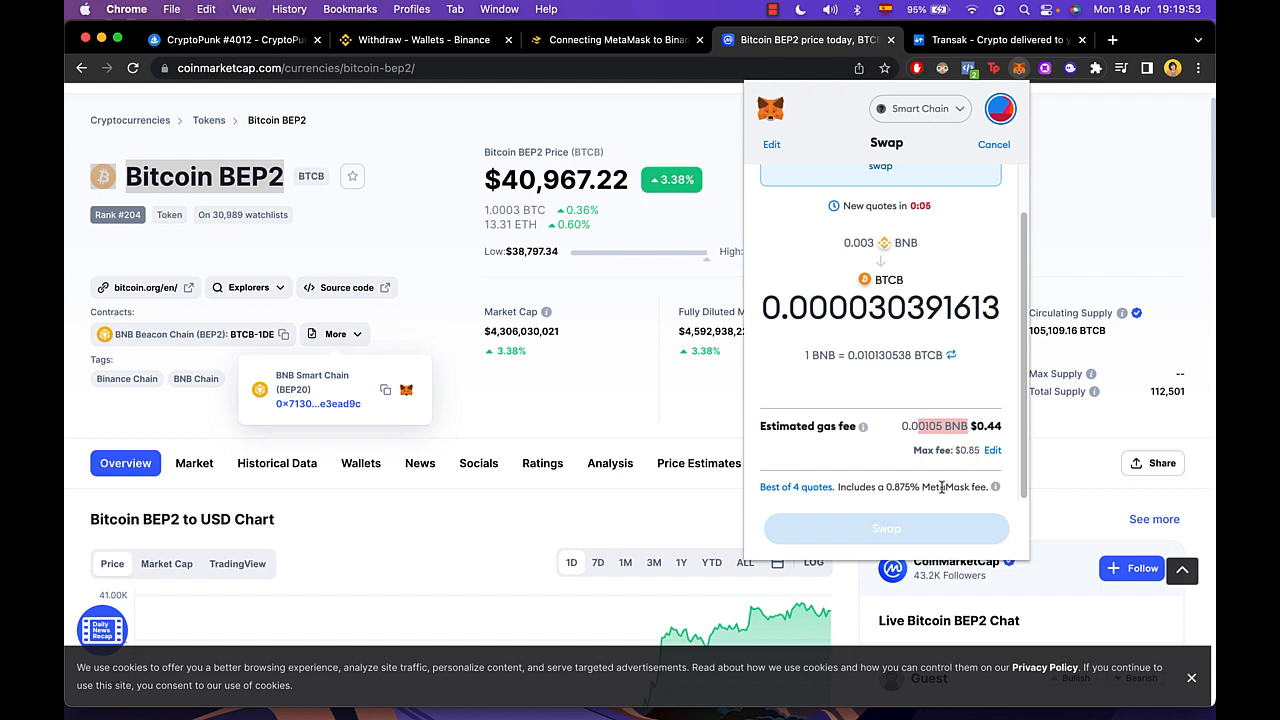
# - Leave the quote of 0.003 BNB for 0.000030391613 BTCB and return to the Account 1 view
pyautogui.click(424, 40)
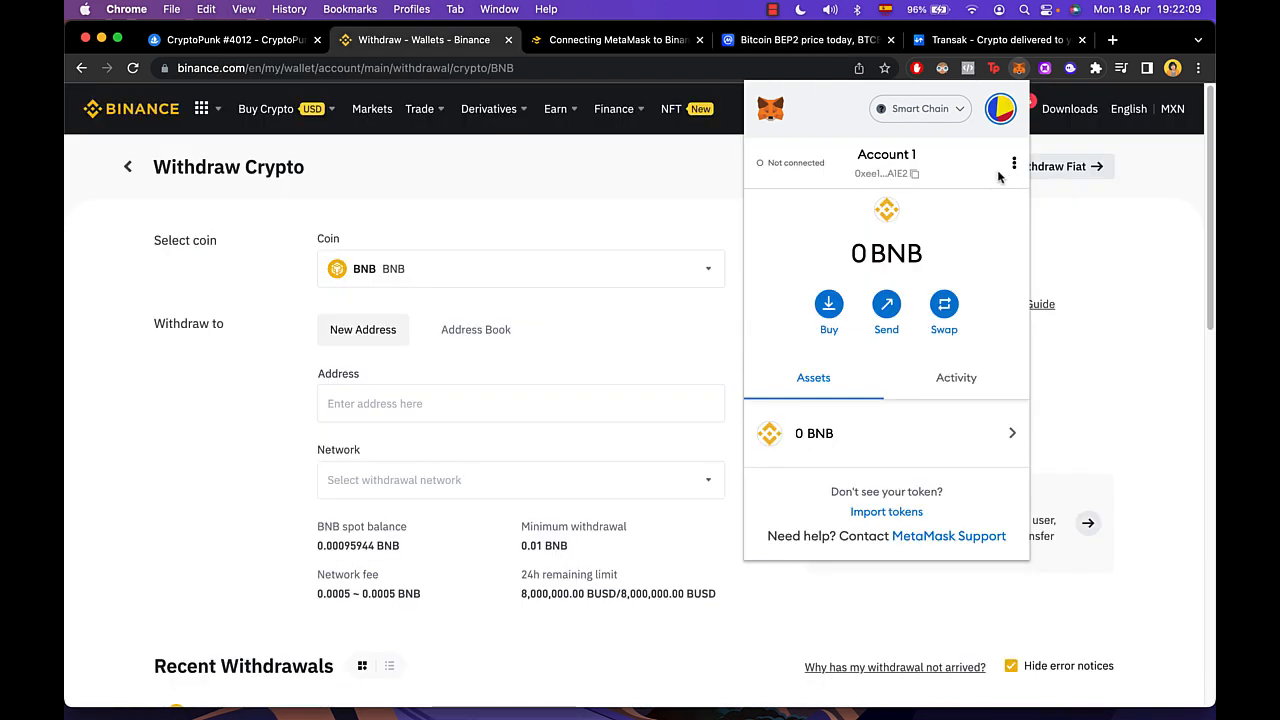
pyautogui.moveTo(1012, 168)
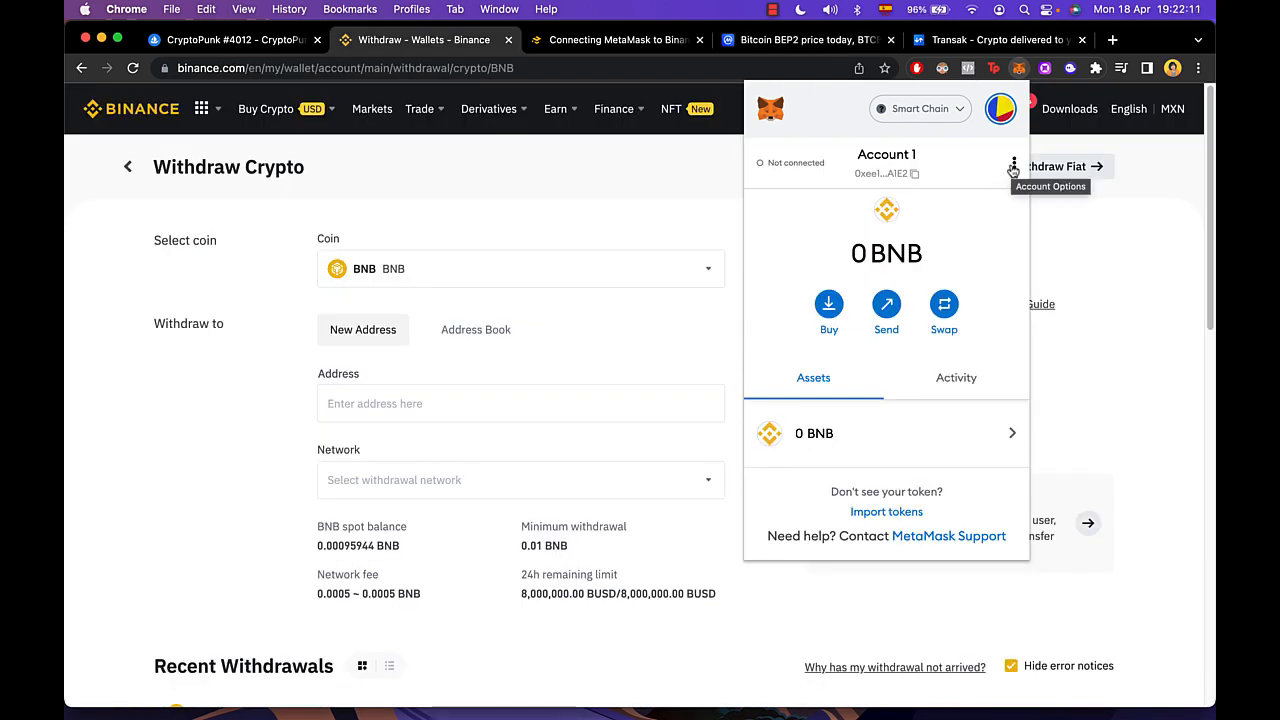
pyautogui.moveTo(916, 296)
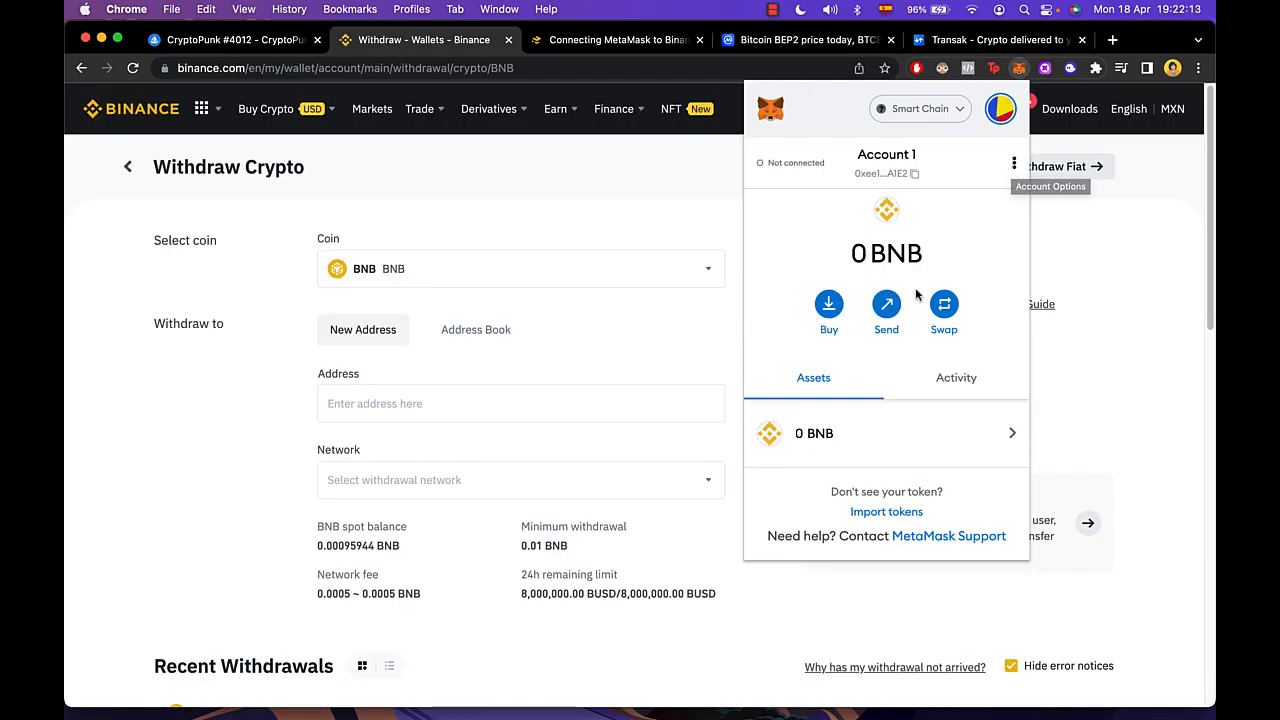
# - Begin buying BNB through Transak, then return to CoinMarketCap's Bitcoin BEP2 page
pyautogui.click(828, 304)
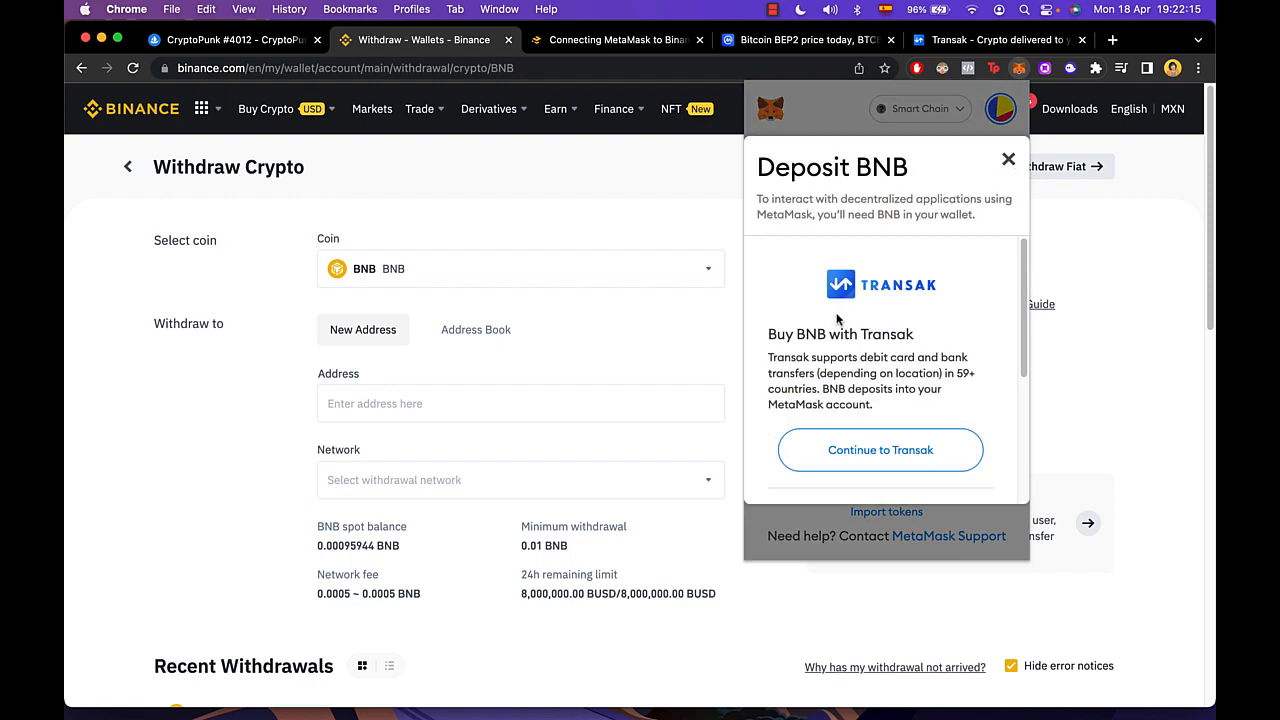
pyautogui.click(880, 450)
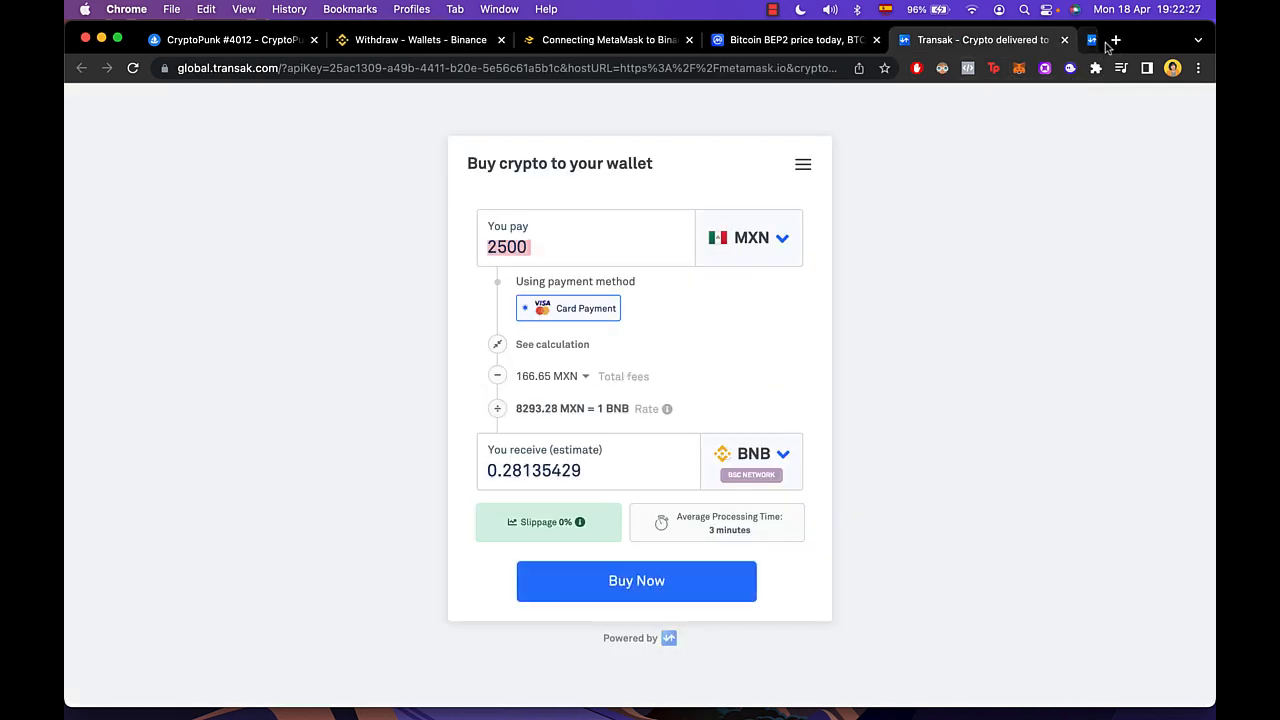
pyautogui.click(1064, 40)
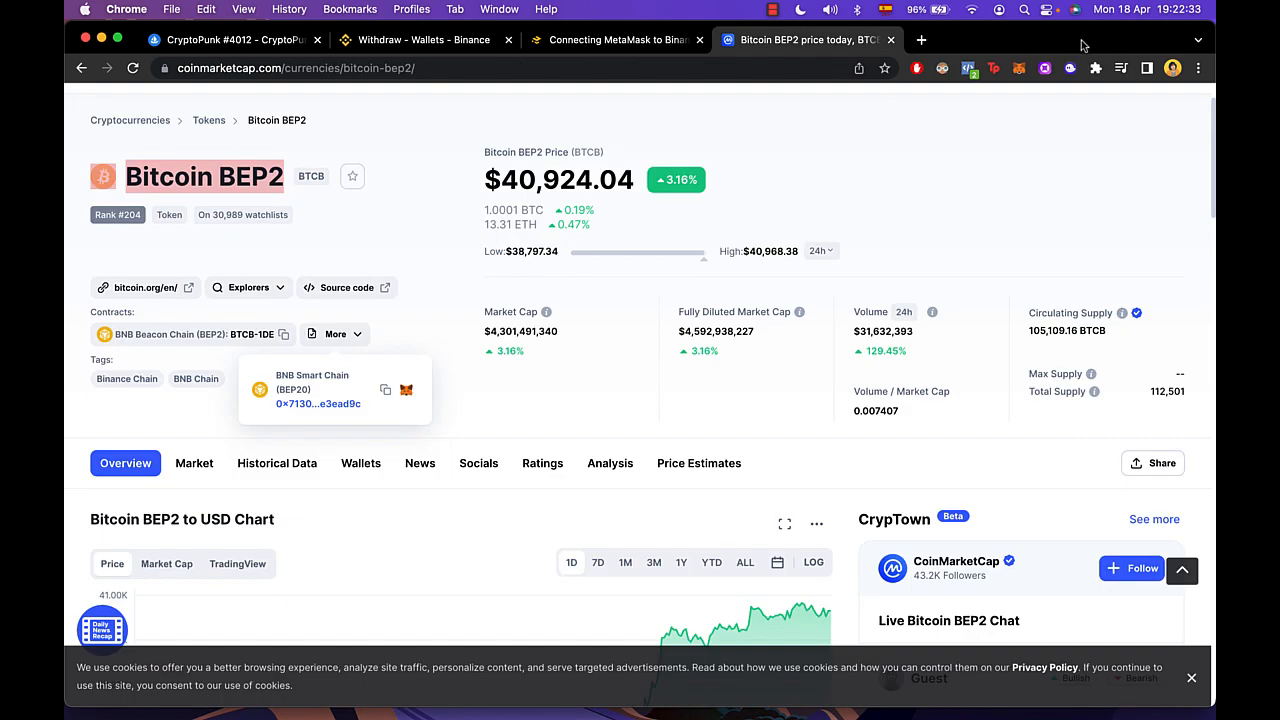